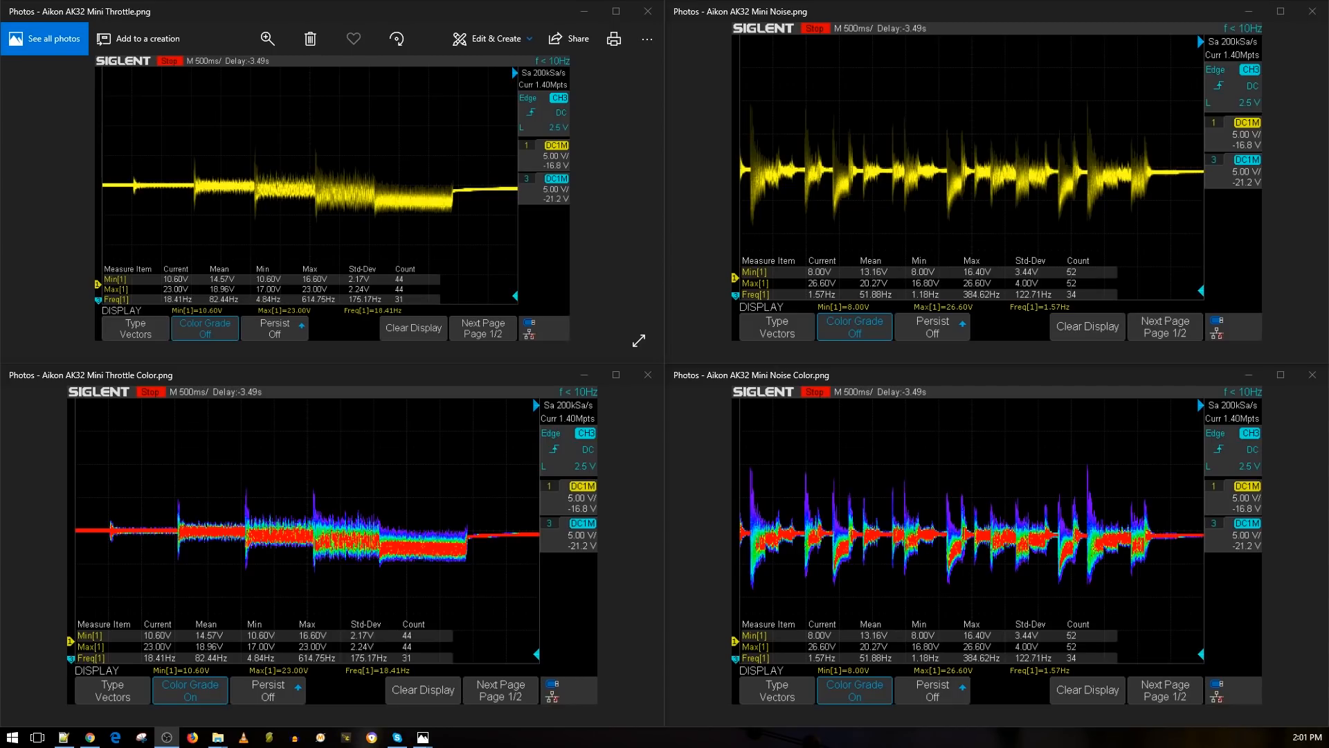
{"action": "mouse_move", "coordinate": [513, 365]}
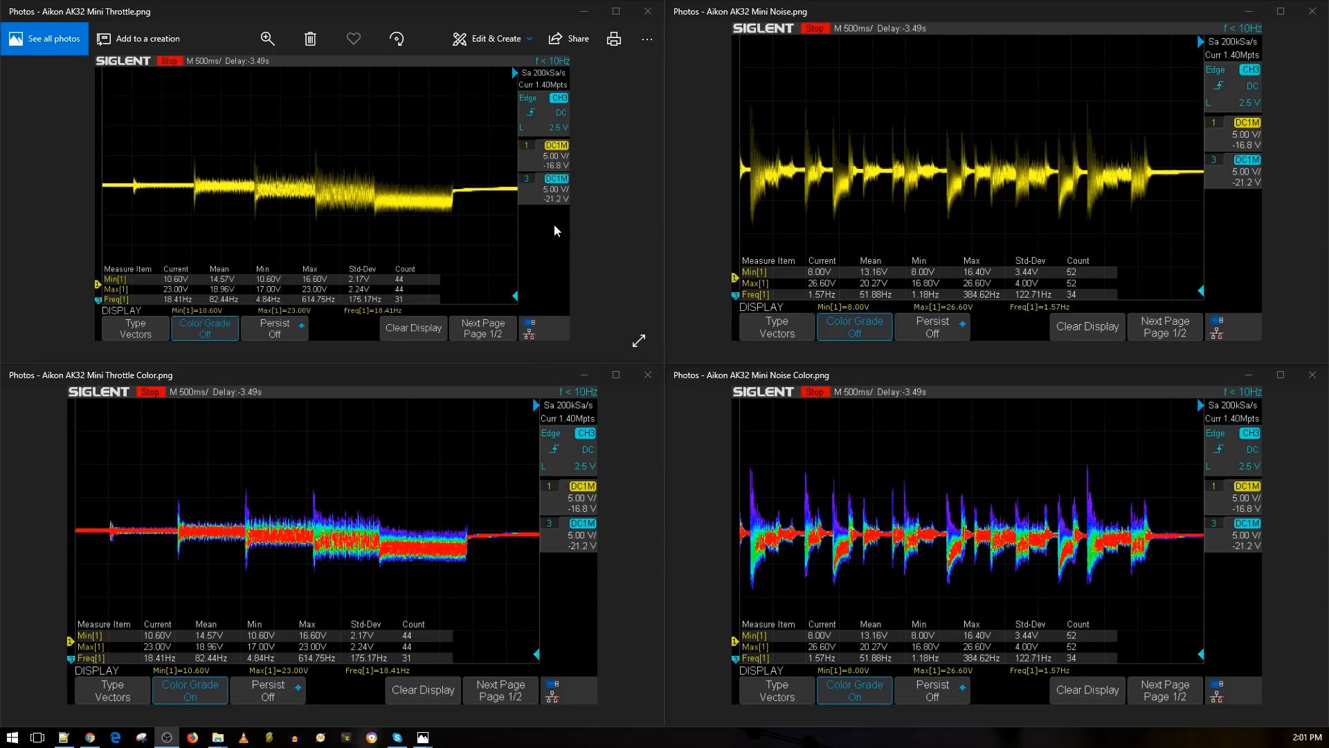
{"action": "mouse_move", "coordinate": [541, 236]}
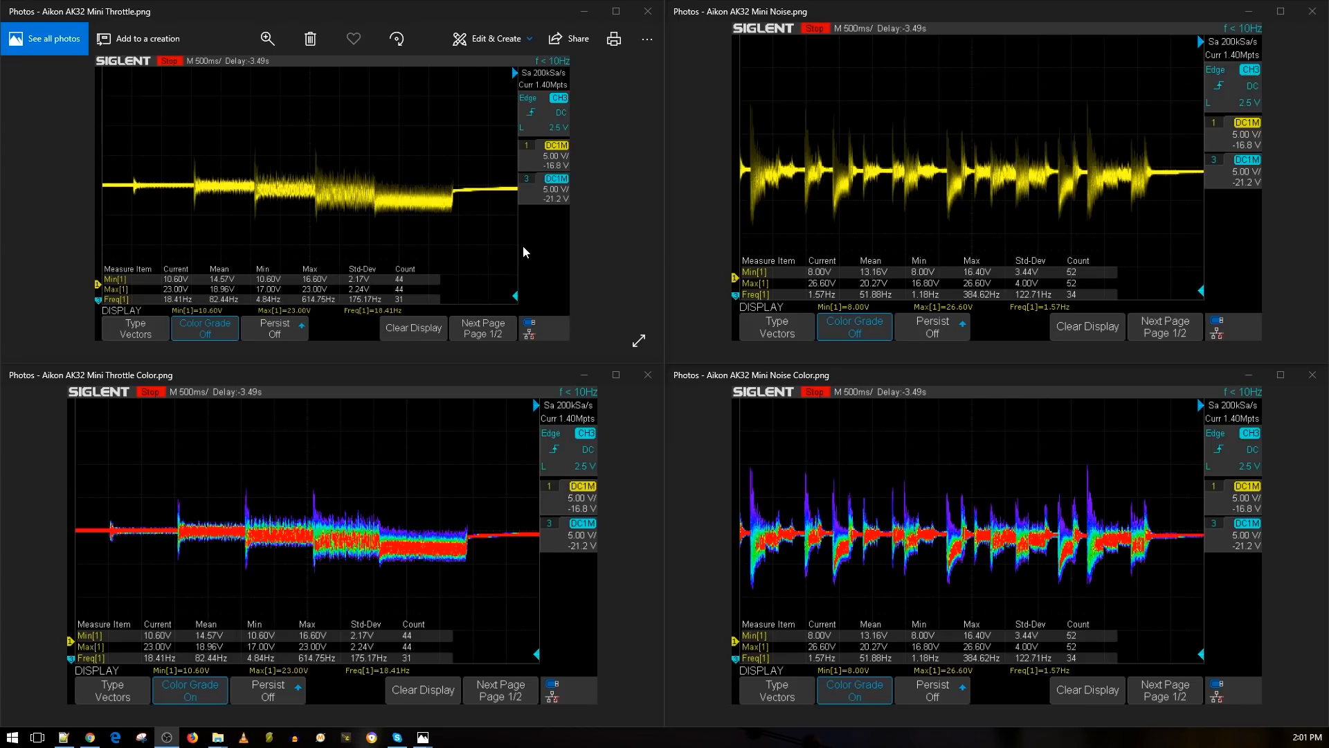
{"action": "mouse_move", "coordinate": [407, 229]}
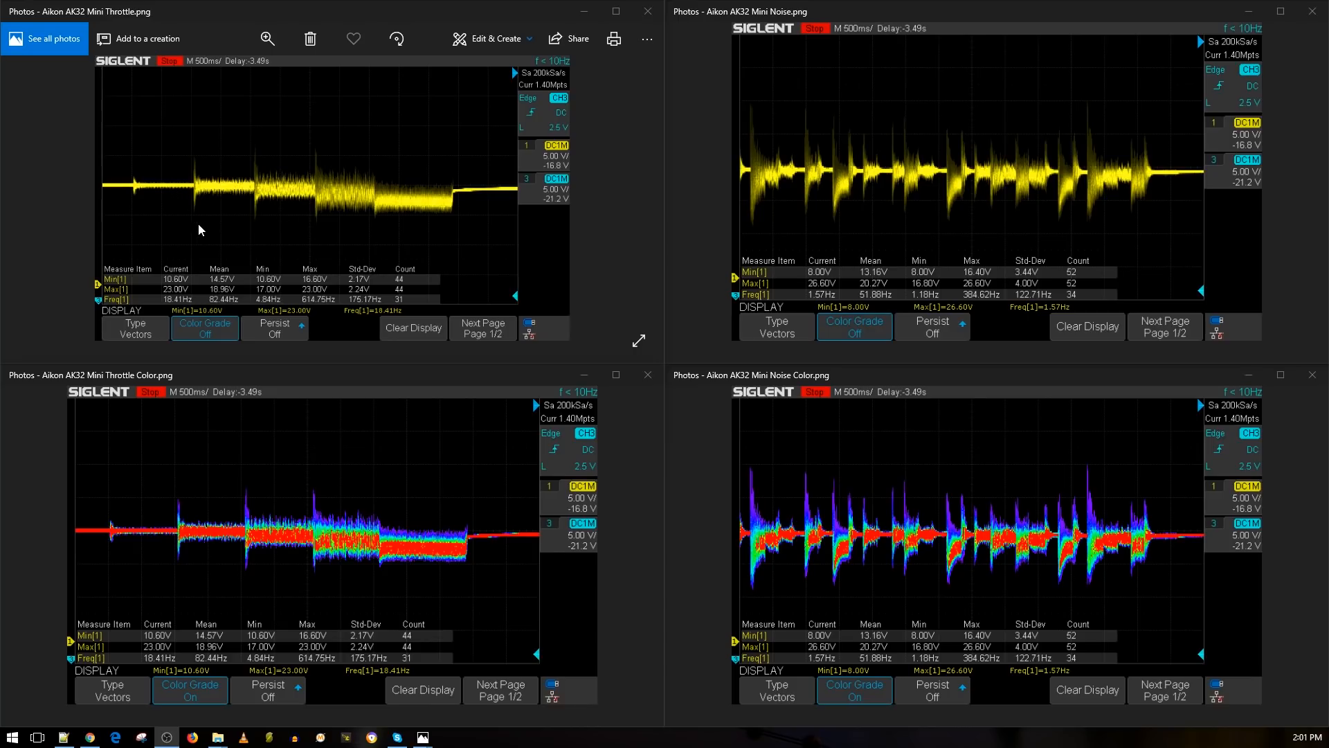
{"action": "mouse_move", "coordinate": [356, 211]}
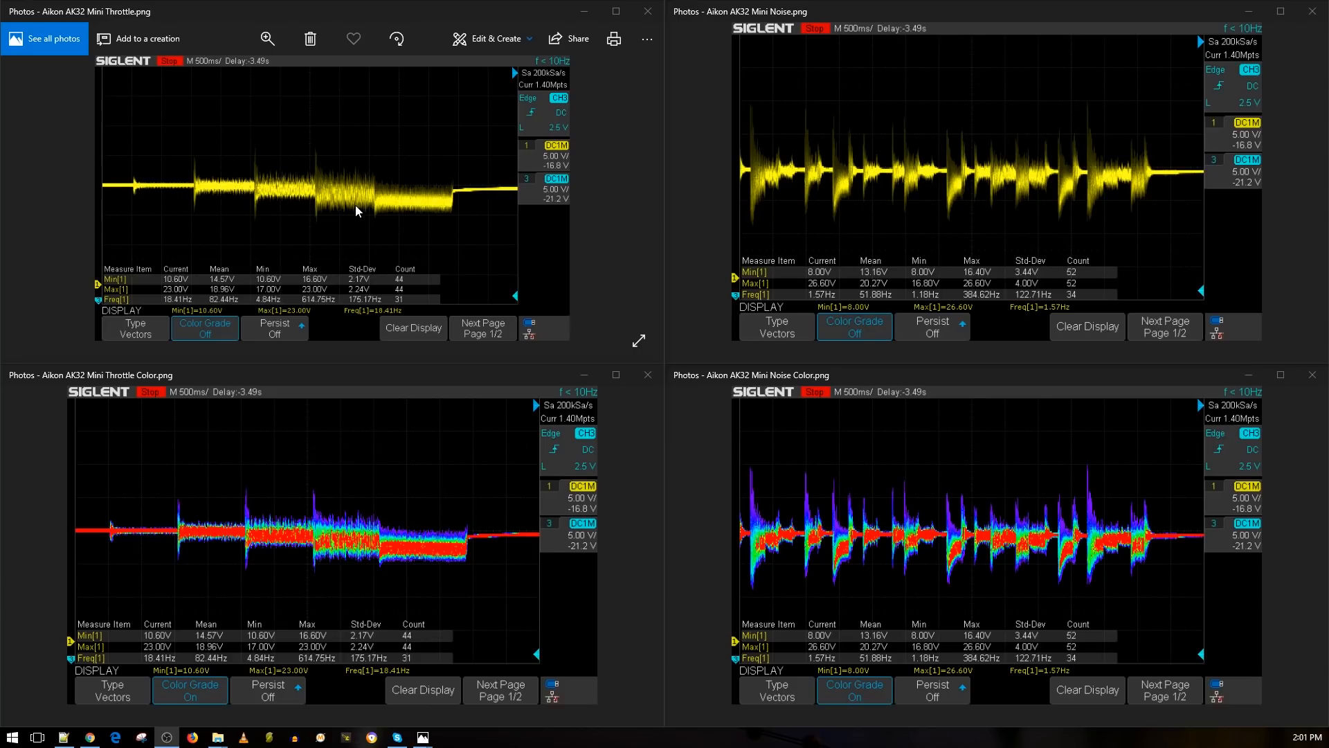
{"action": "mouse_move", "coordinate": [387, 519]}
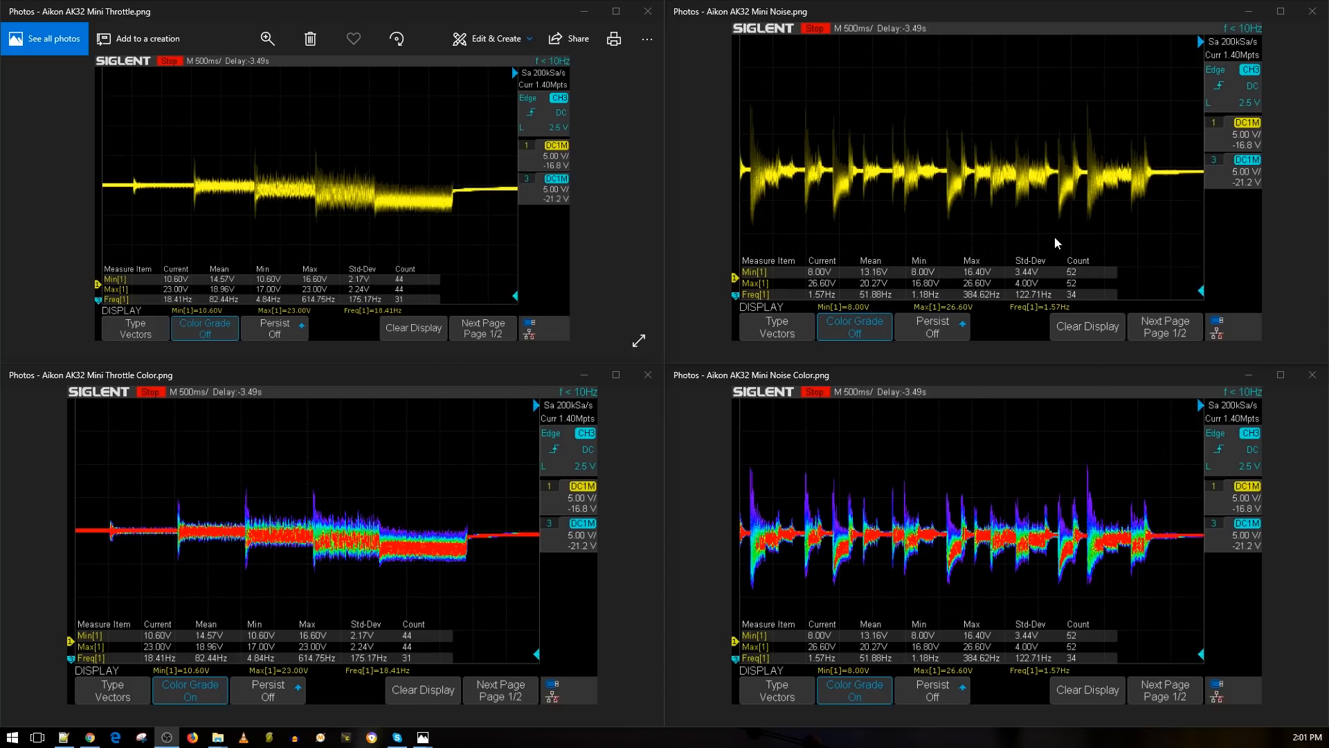
{"action": "mouse_move", "coordinate": [1057, 264]}
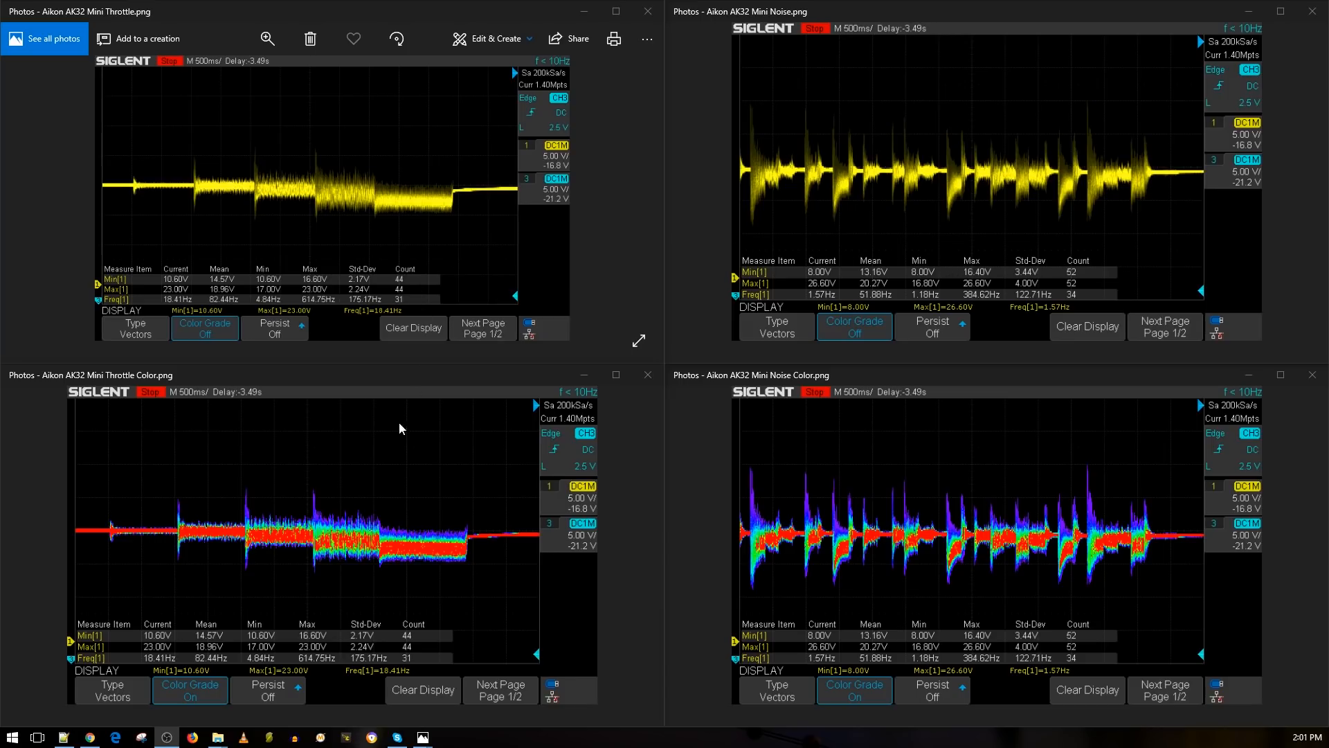
{"action": "mouse_move", "coordinate": [402, 557]}
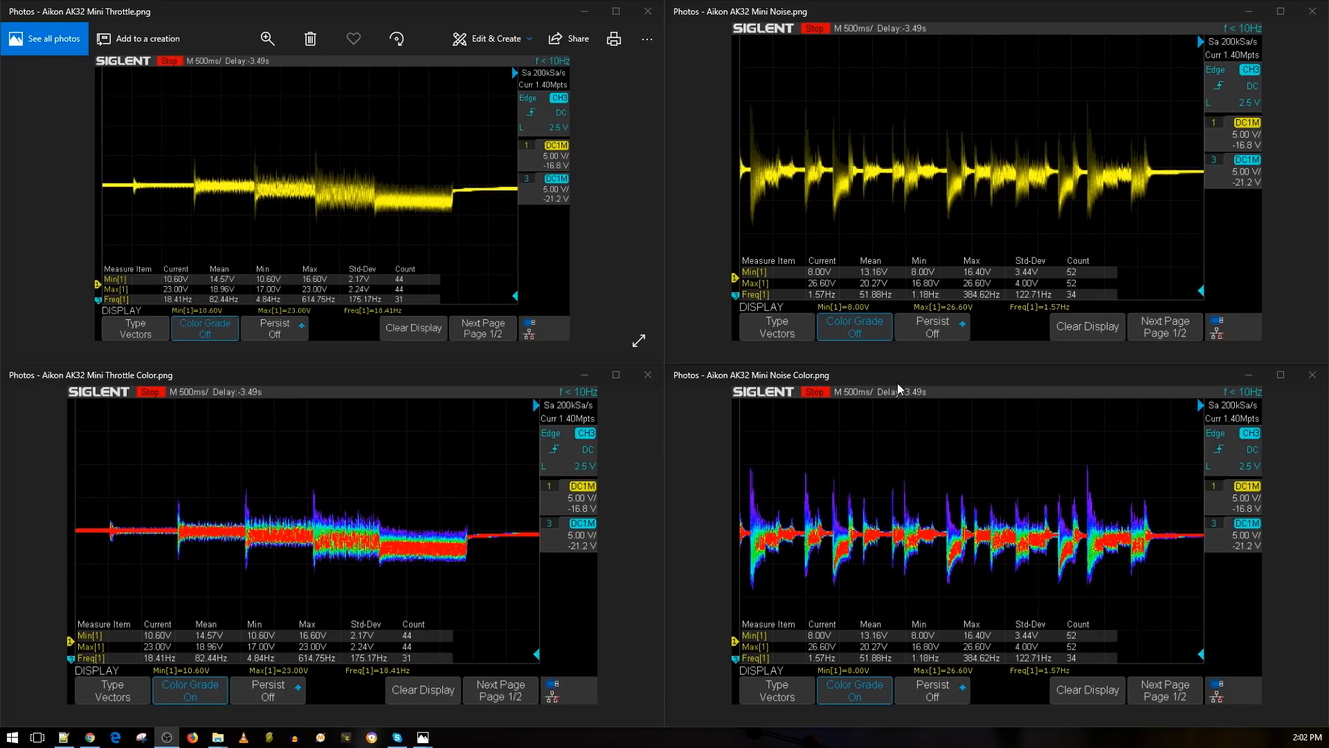
{"action": "mouse_move", "coordinate": [611, 486]}
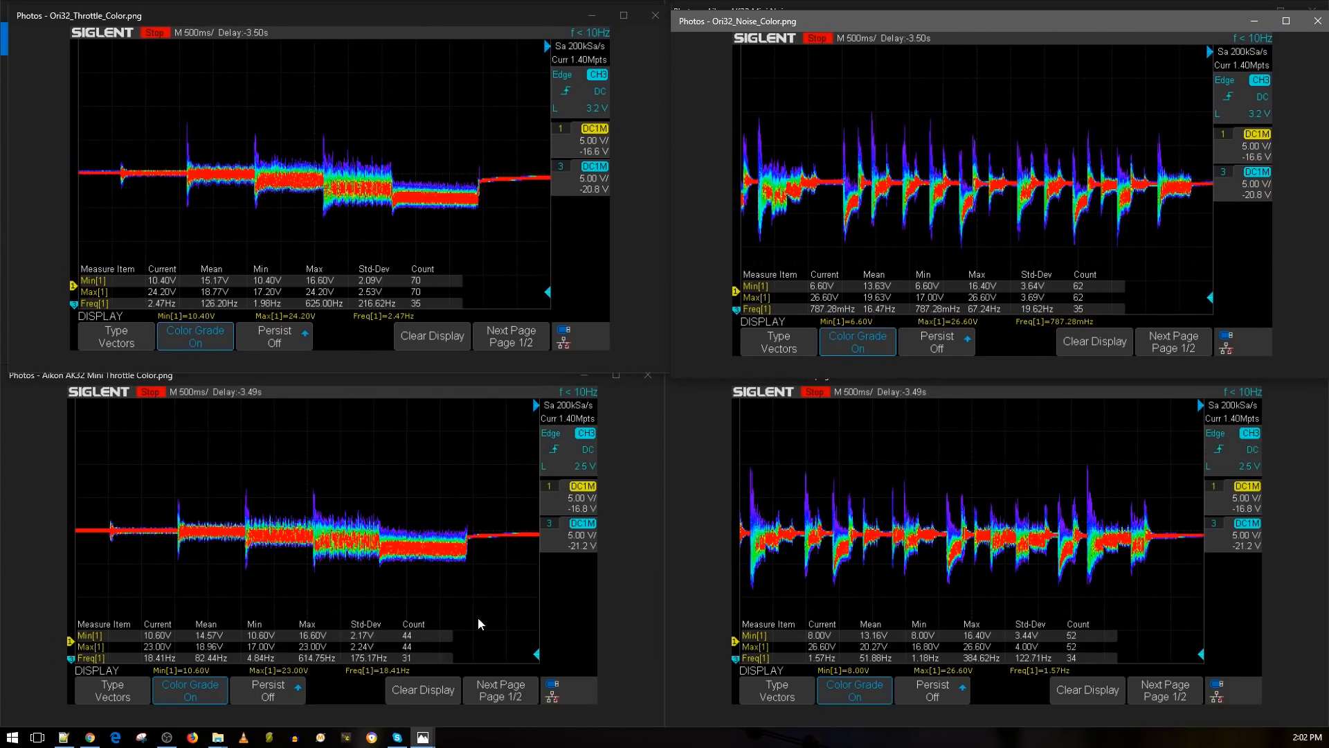
{"action": "mouse_move", "coordinate": [212, 195]}
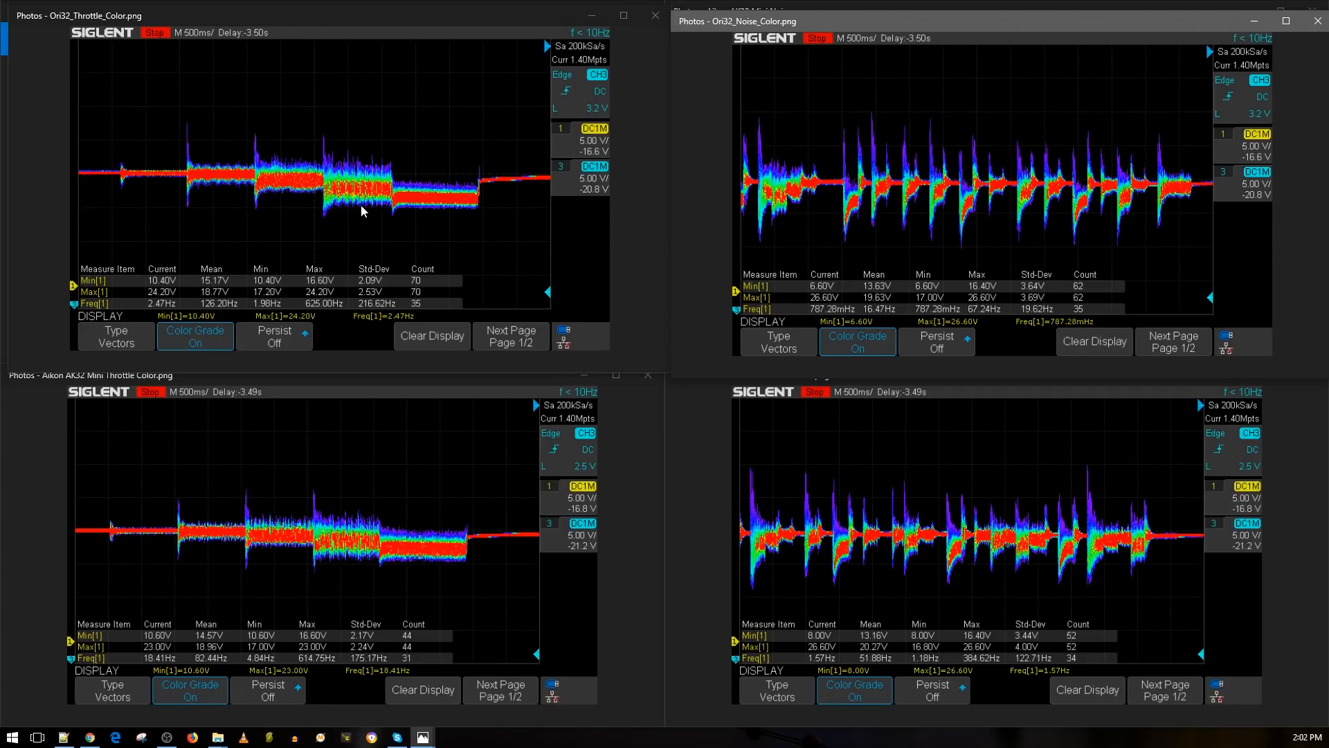
{"action": "mouse_move", "coordinate": [415, 507]}
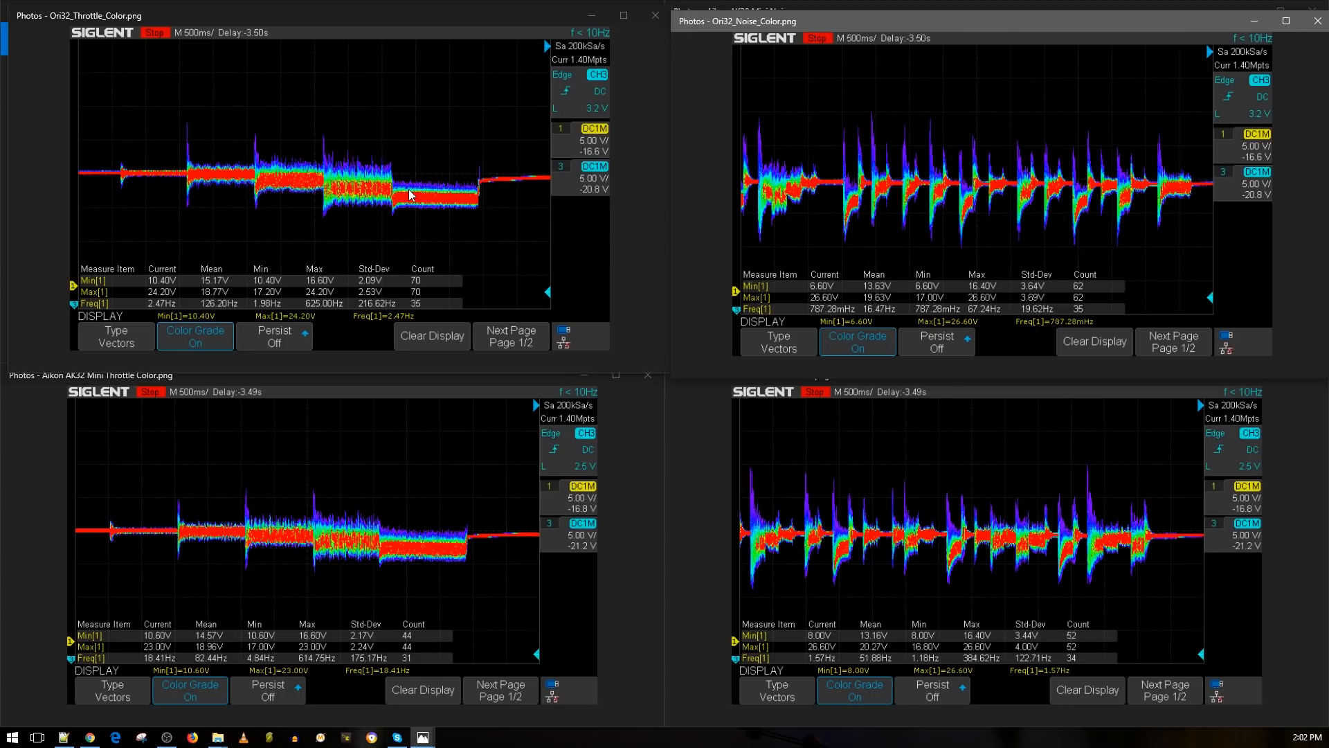
{"action": "mouse_move", "coordinate": [461, 209]}
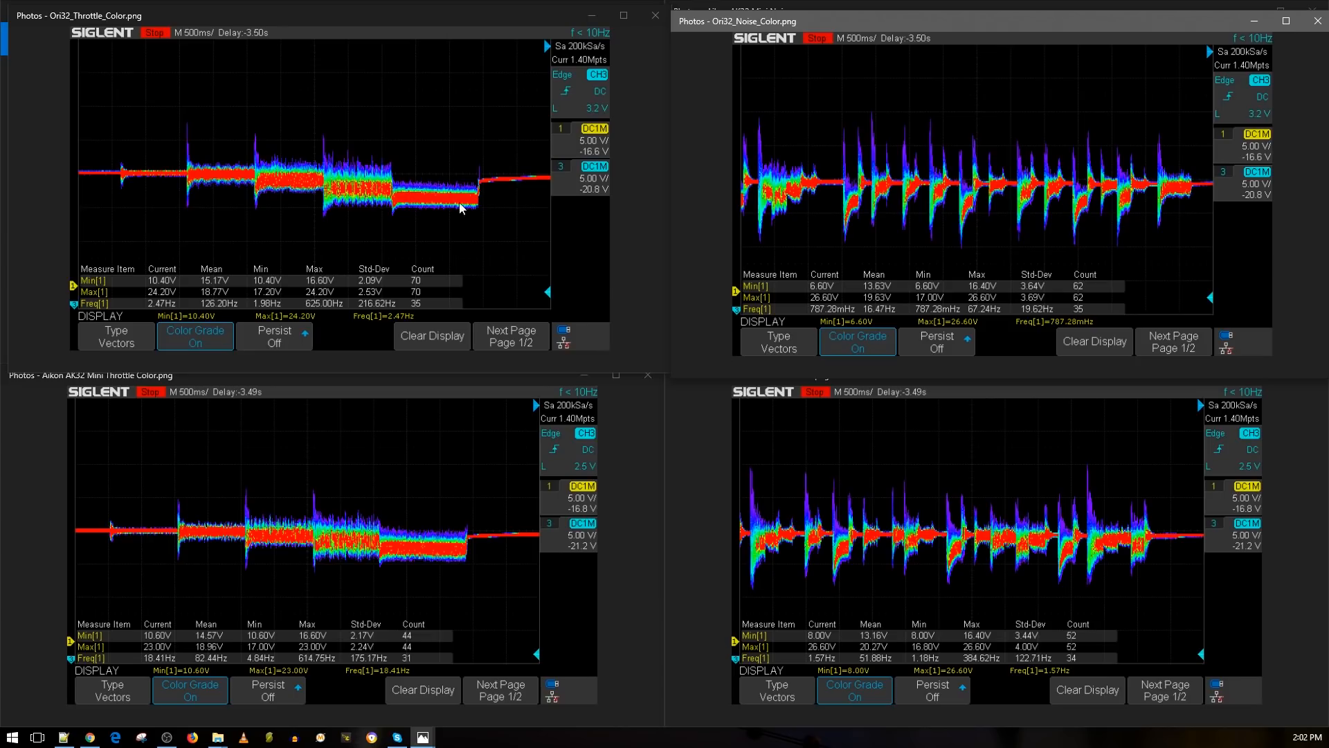
{"action": "mouse_move", "coordinate": [501, 191]}
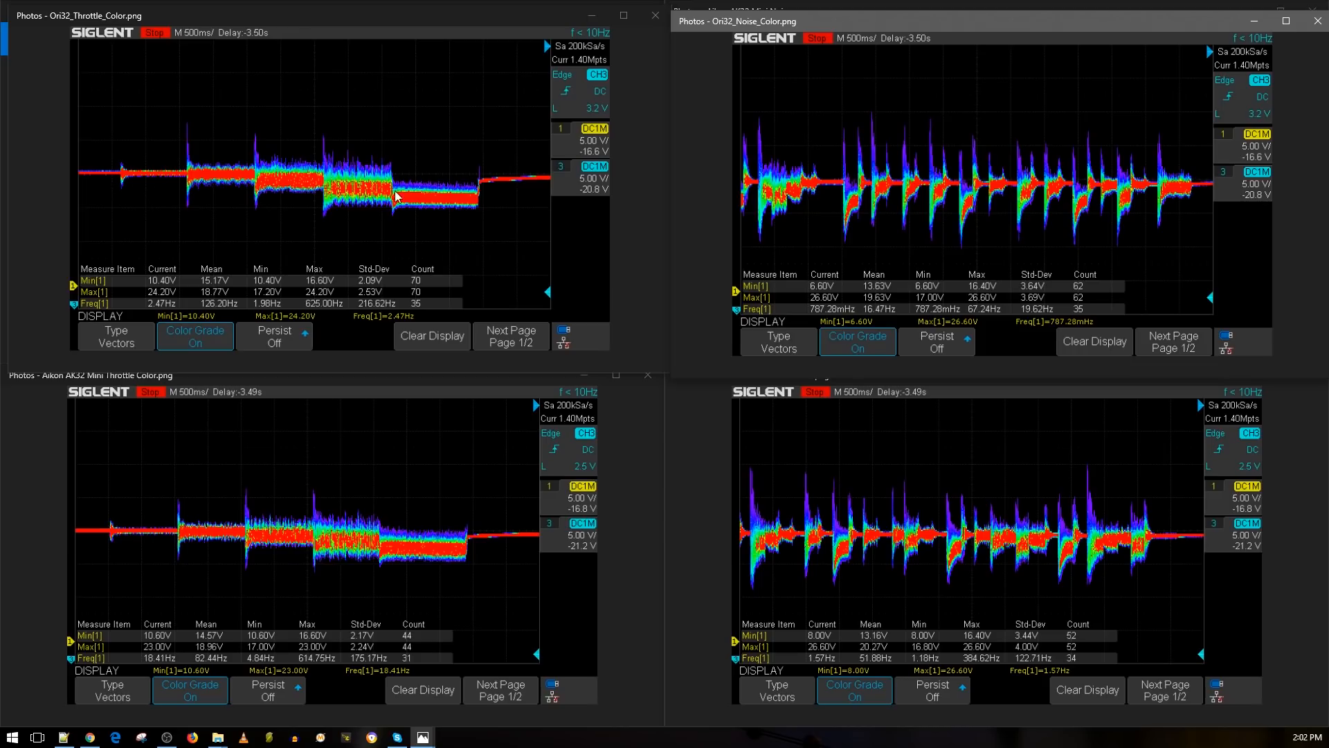
{"action": "mouse_move", "coordinate": [451, 188]}
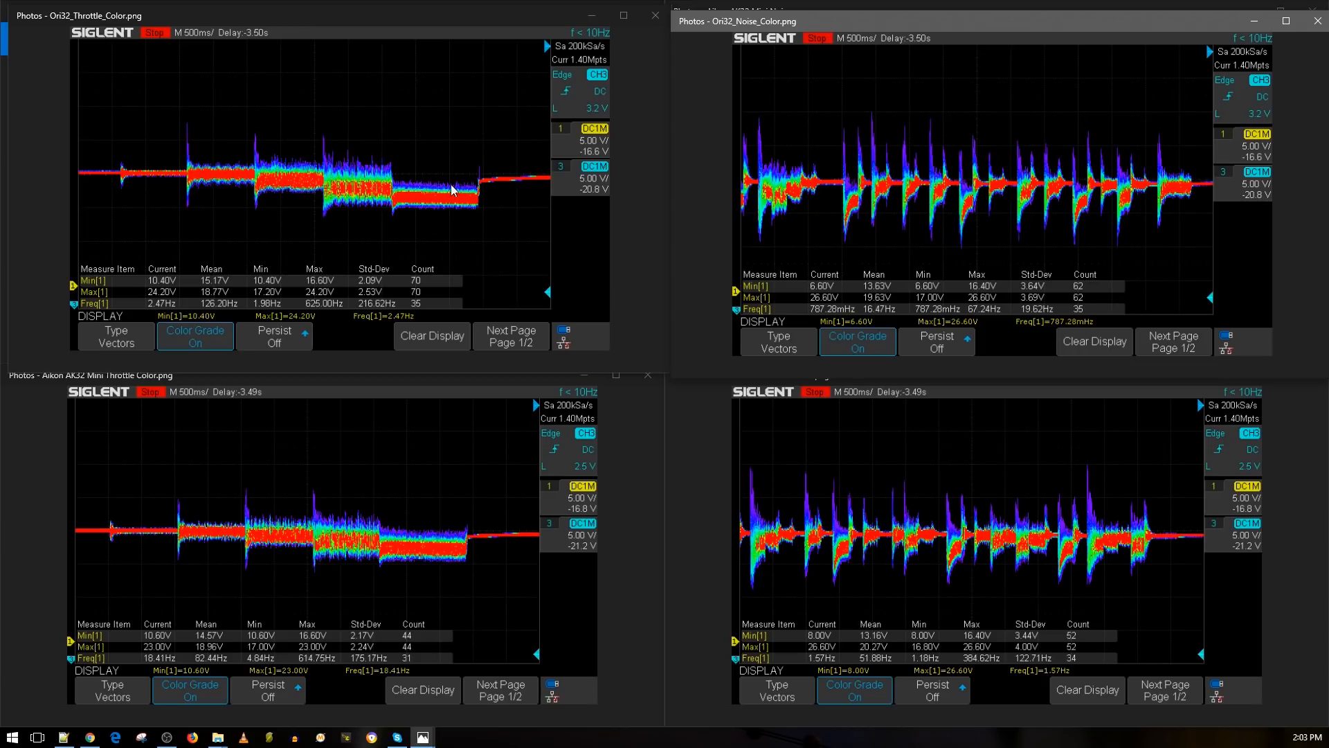
{"action": "mouse_move", "coordinate": [447, 466]}
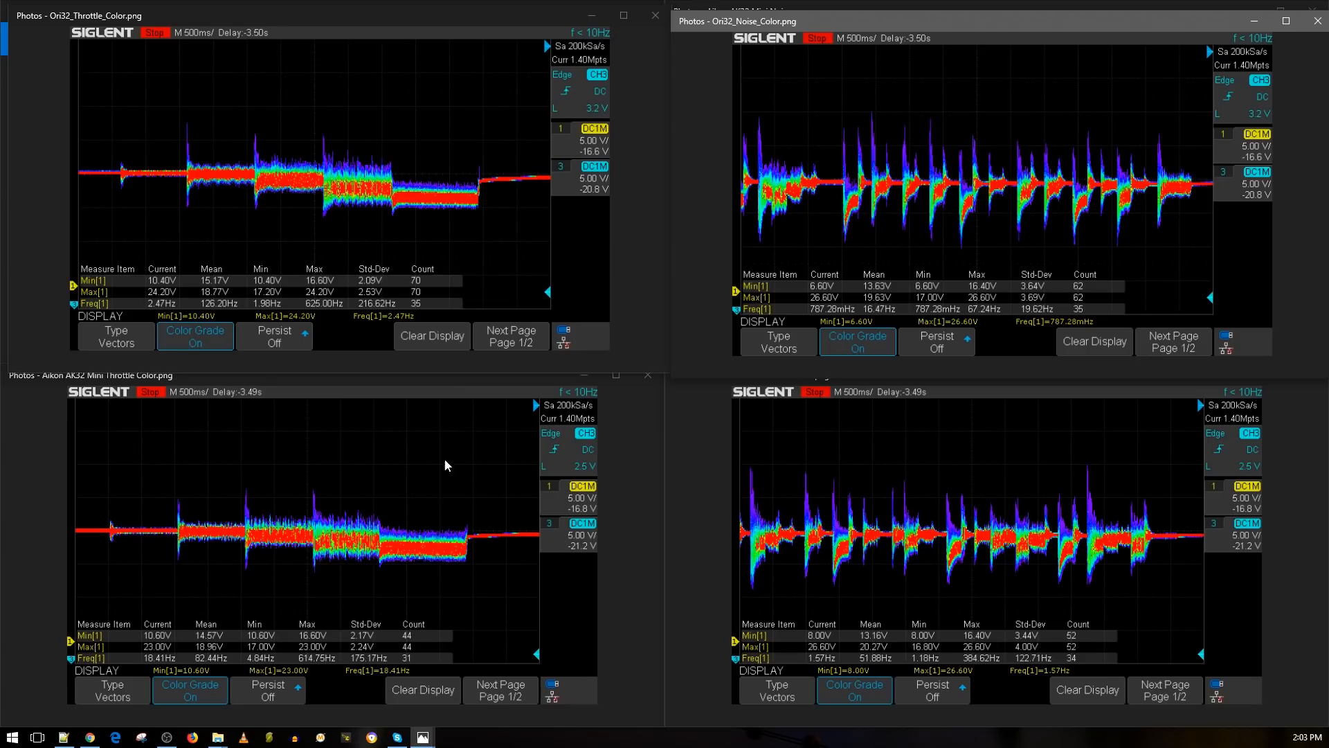
{"action": "mouse_move", "coordinate": [459, 531]}
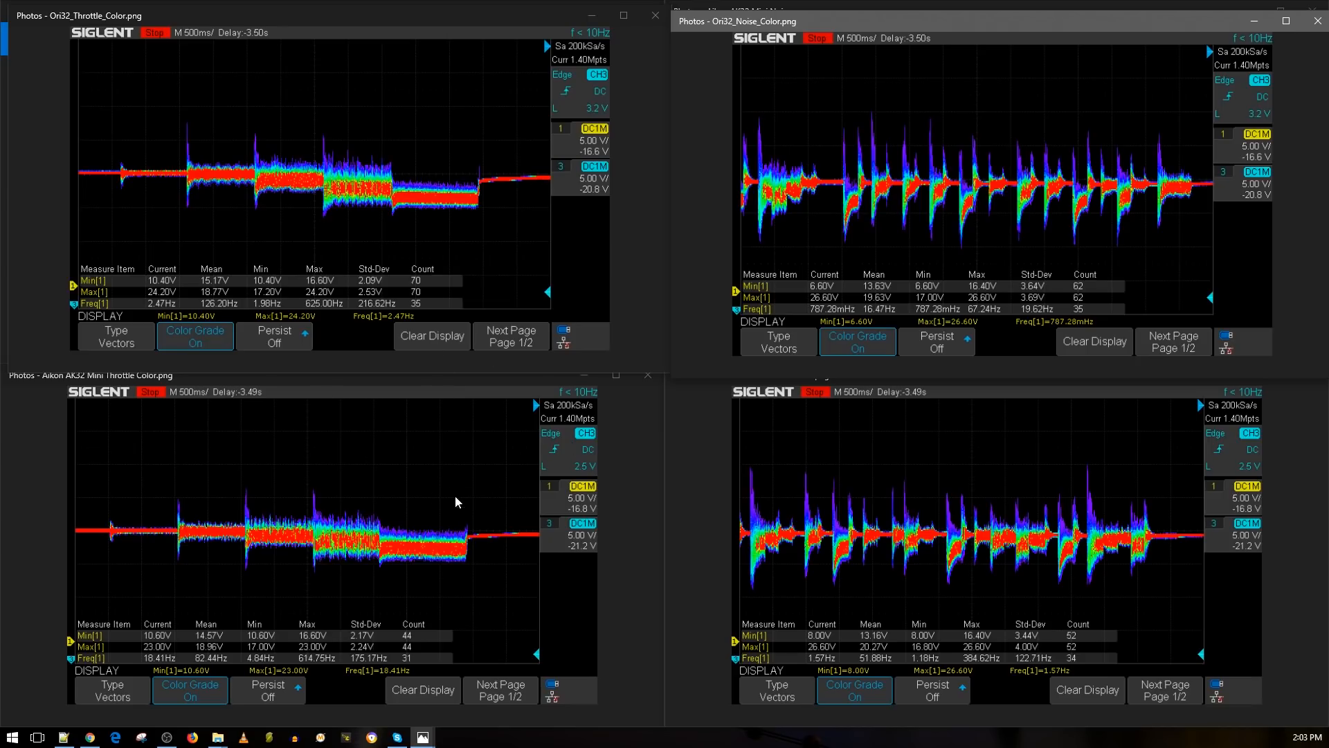
{"action": "mouse_move", "coordinate": [473, 552]}
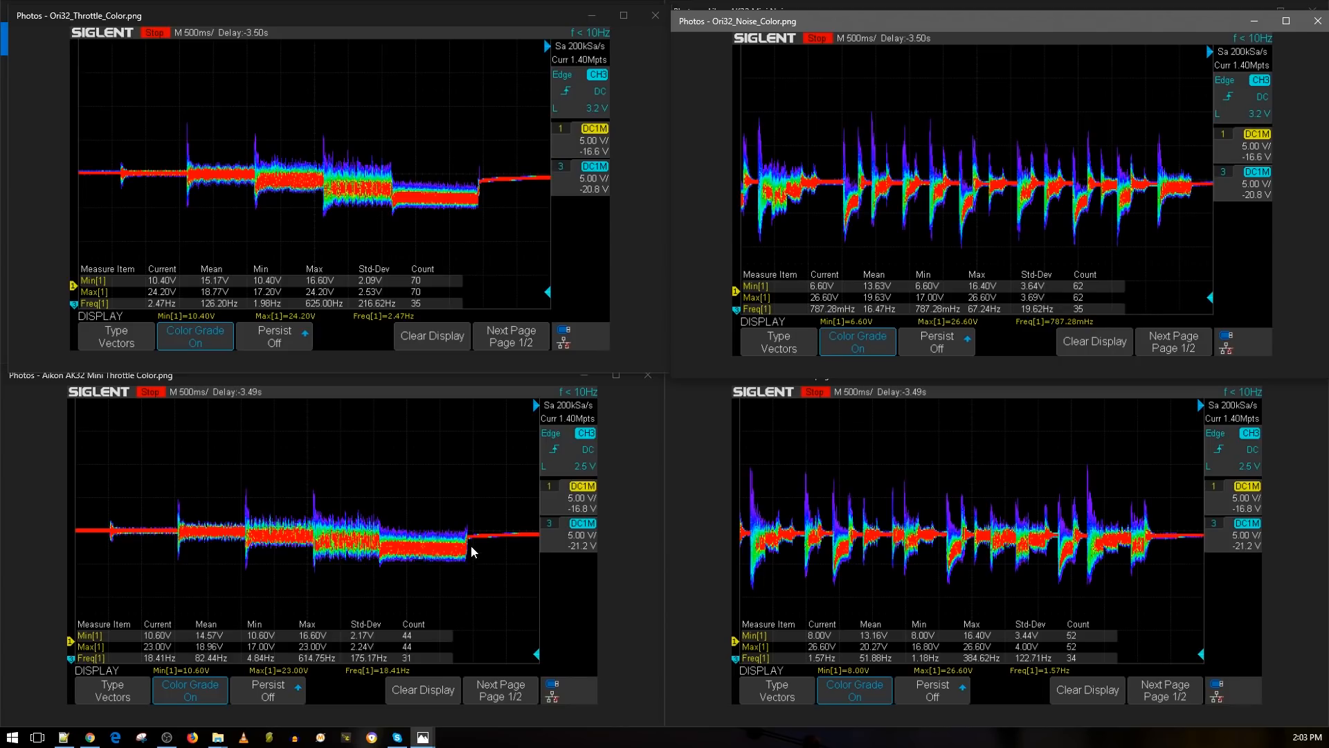
{"action": "mouse_move", "coordinate": [494, 486]}
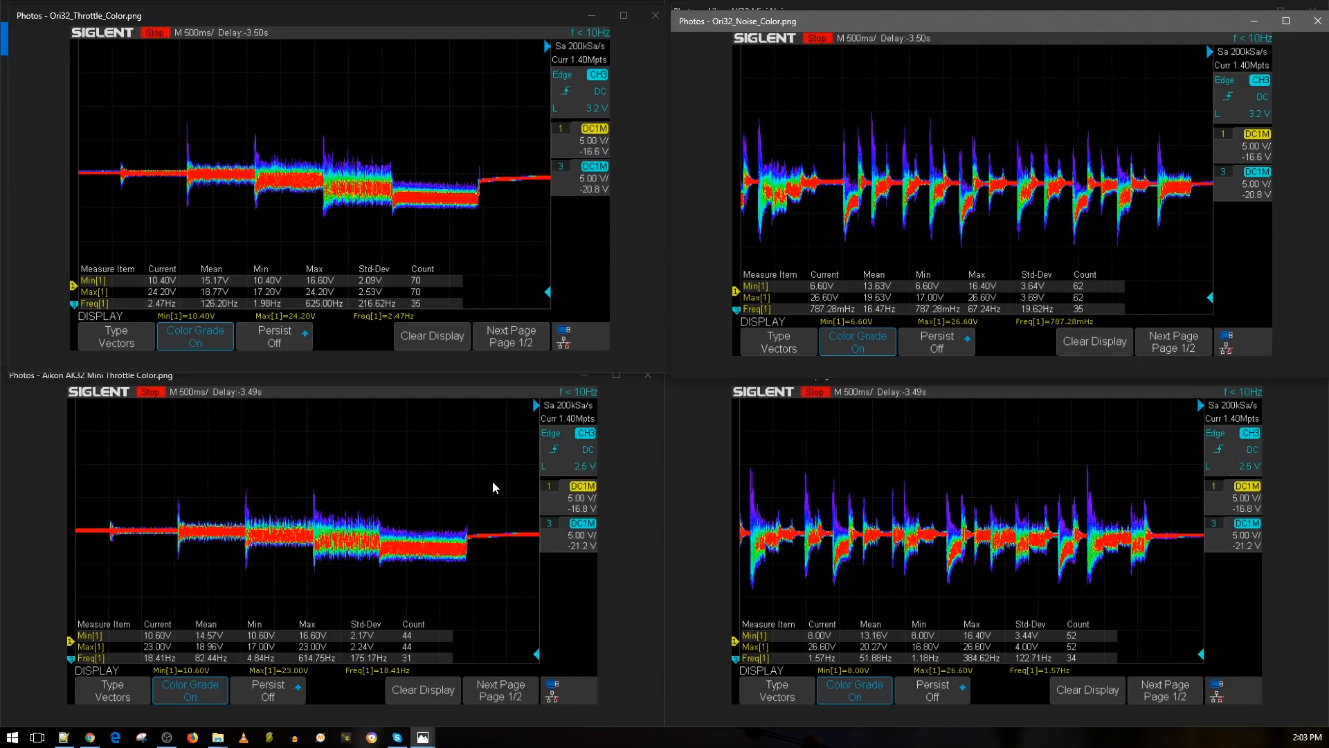
{"action": "mouse_move", "coordinate": [487, 511]}
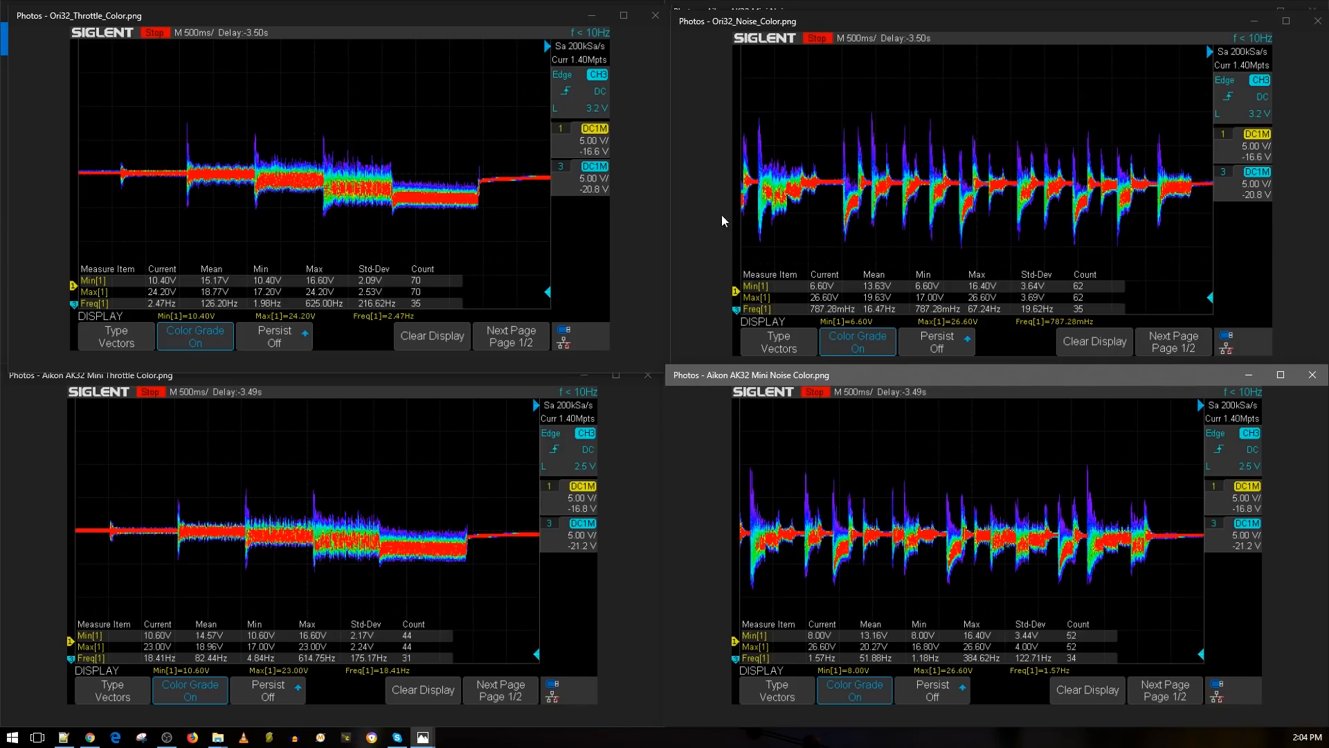
{"action": "mouse_move", "coordinate": [979, 266]}
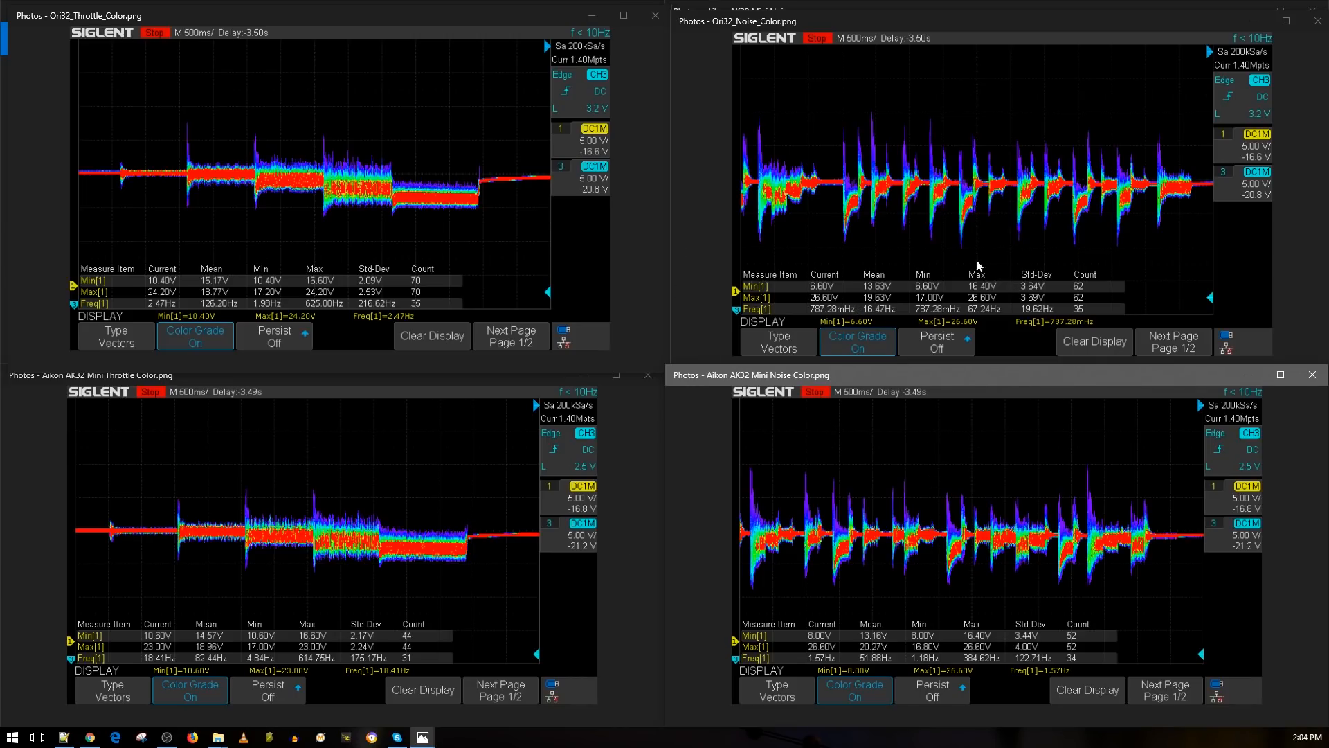
{"action": "mouse_move", "coordinate": [964, 490]}
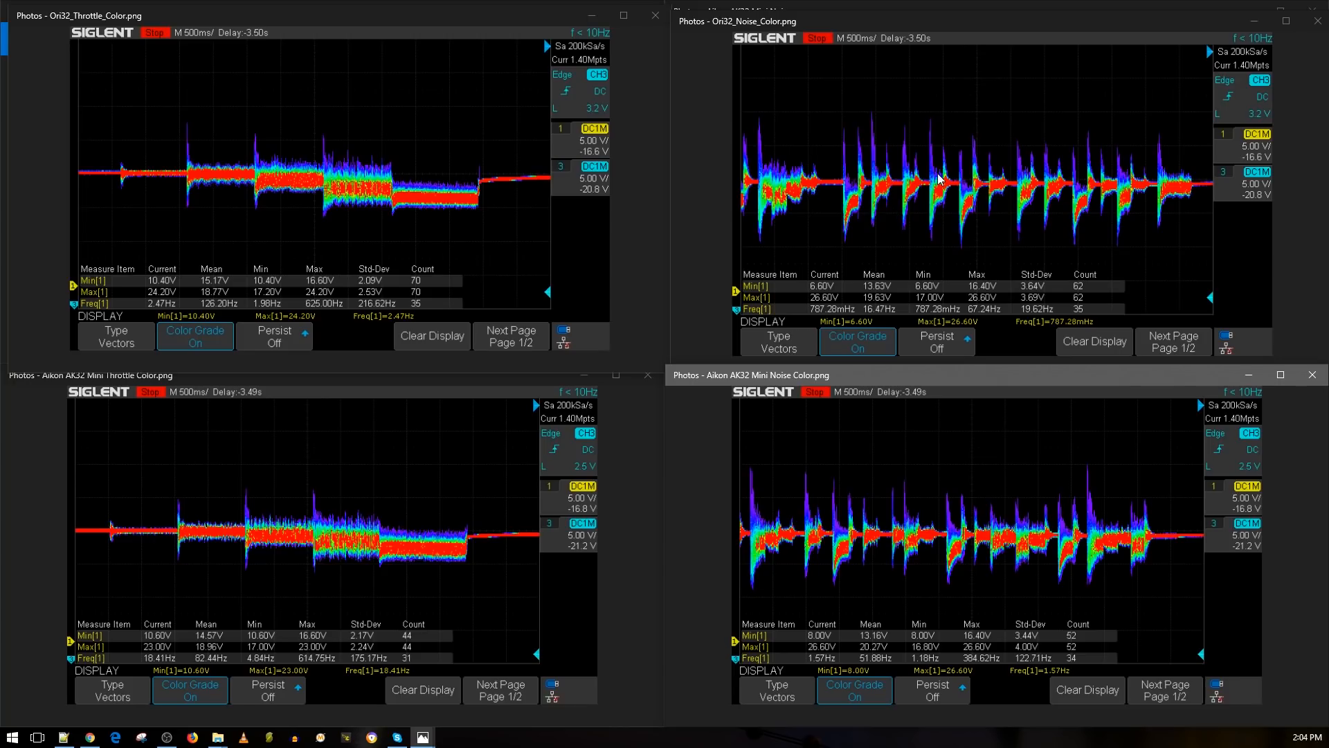
{"action": "mouse_move", "coordinate": [915, 127]}
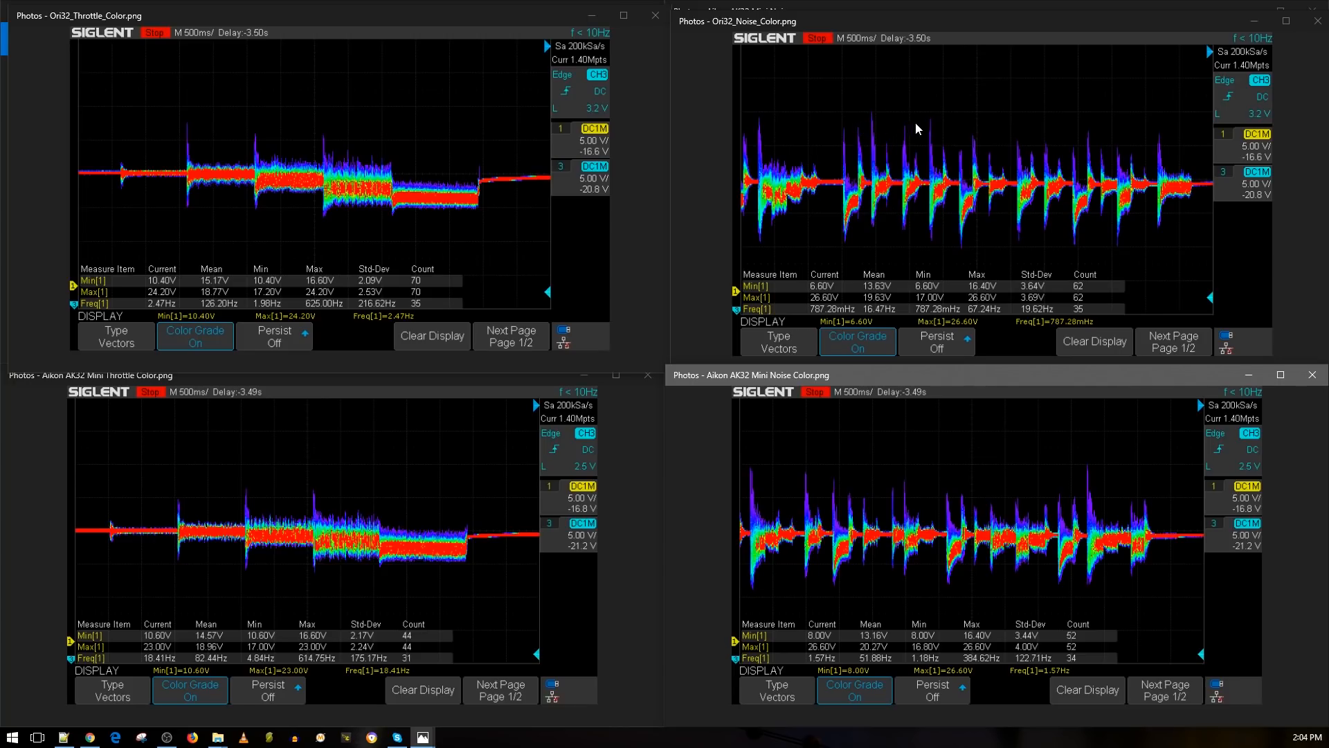
{"action": "mouse_move", "coordinate": [980, 252]}
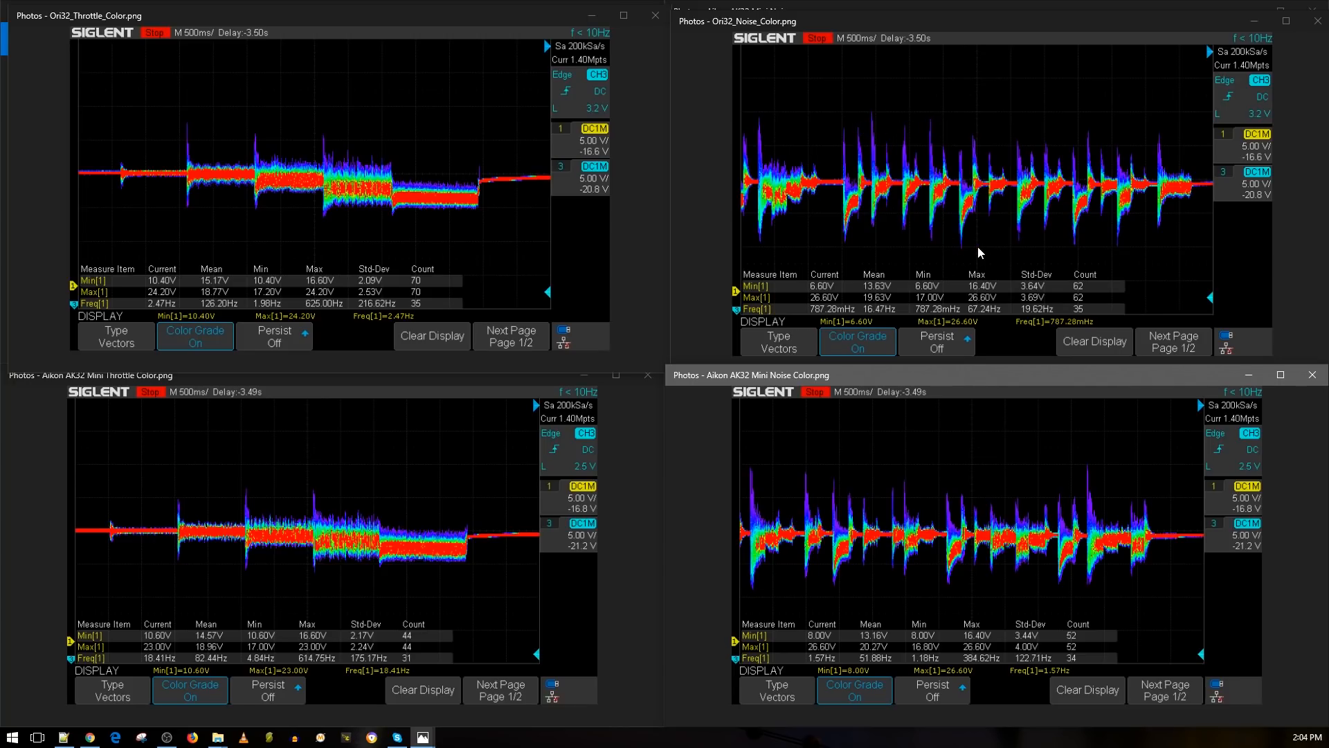
{"action": "mouse_move", "coordinate": [943, 518]}
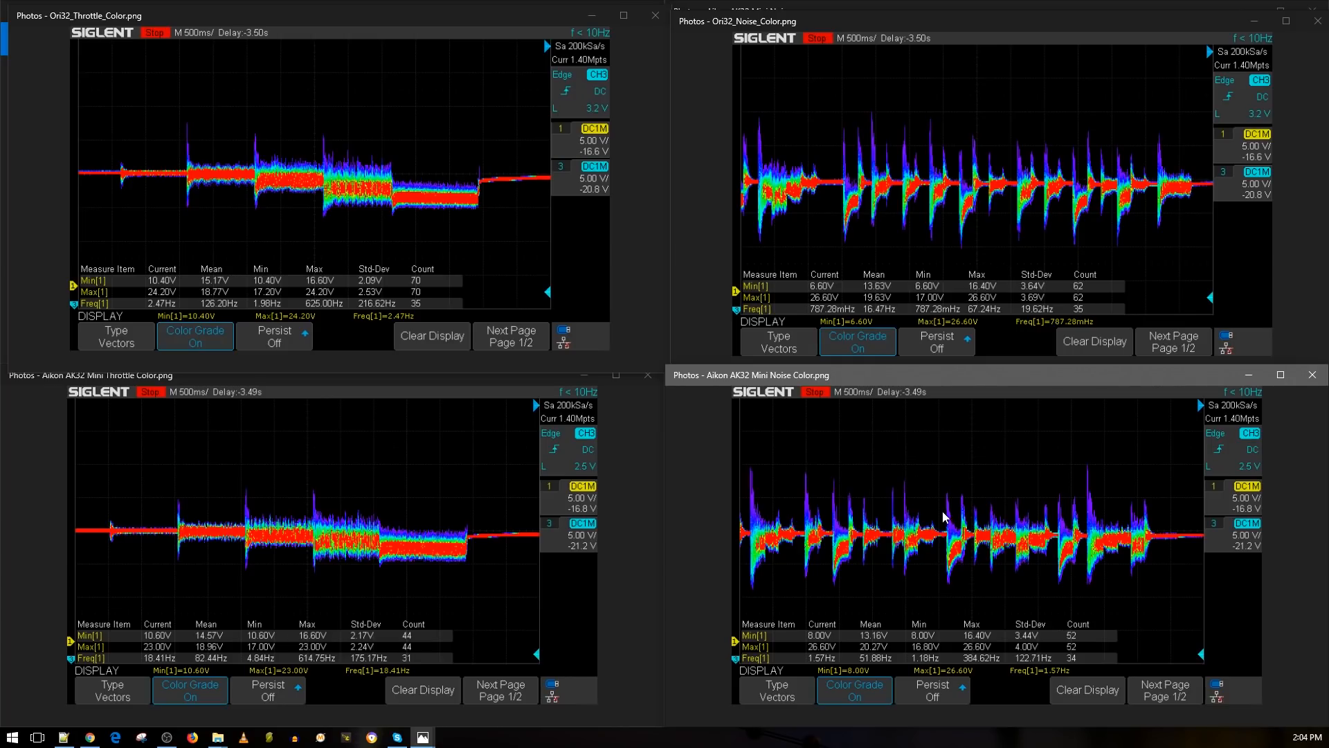
{"action": "mouse_move", "coordinate": [963, 498]}
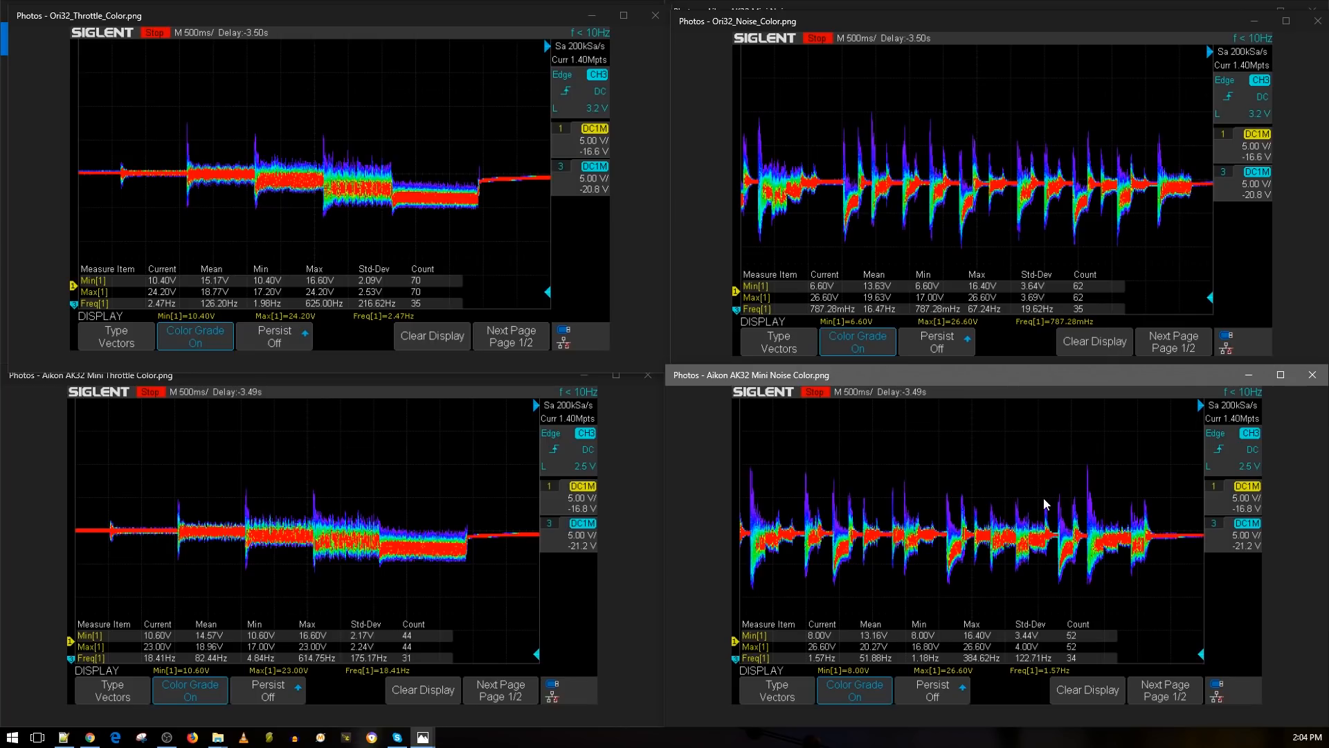
{"action": "mouse_move", "coordinate": [994, 214]}
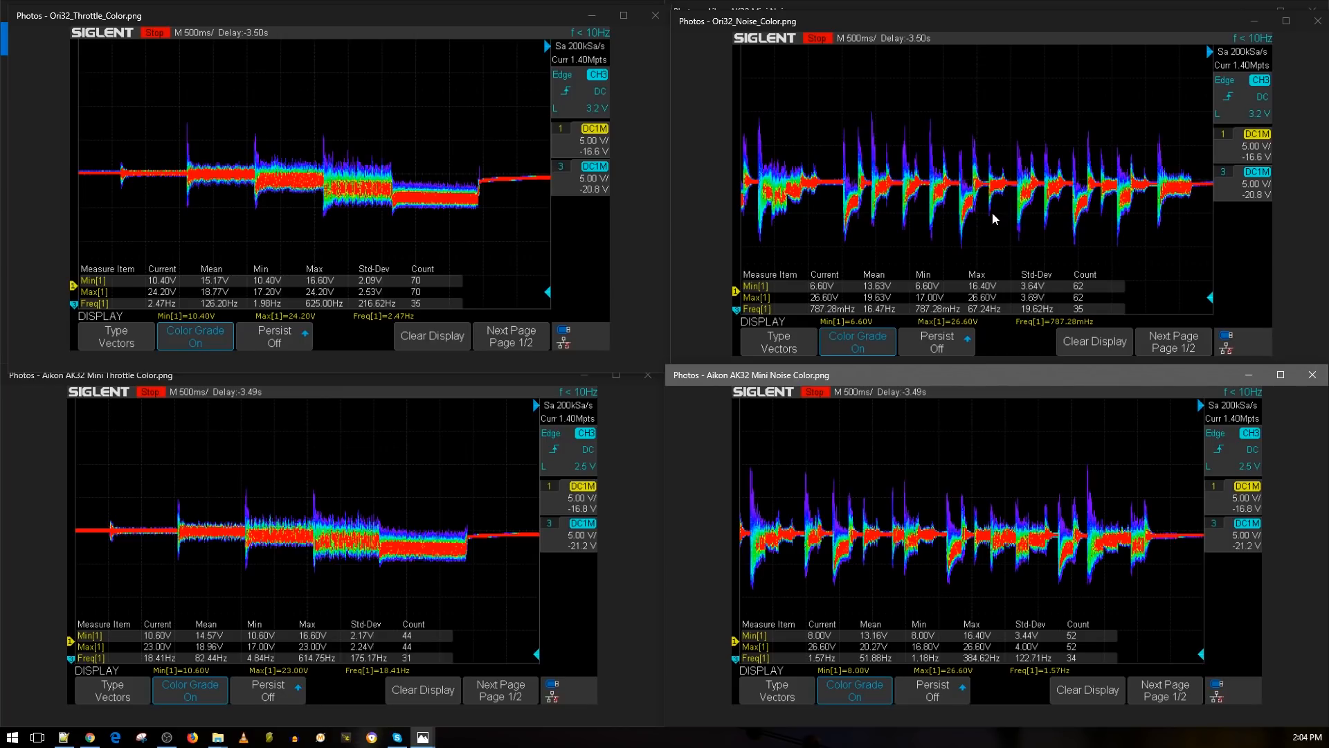
{"action": "mouse_move", "coordinate": [1085, 165]}
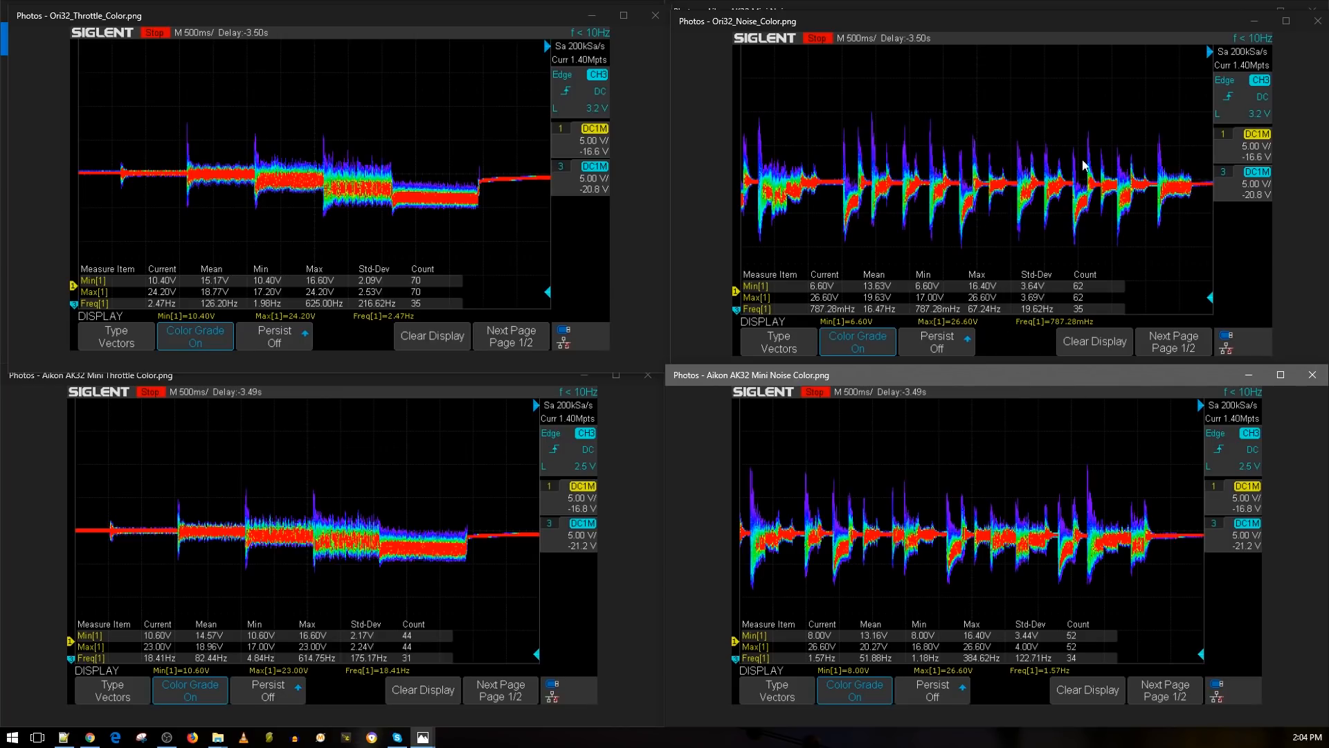
{"action": "mouse_move", "coordinate": [1000, 543]}
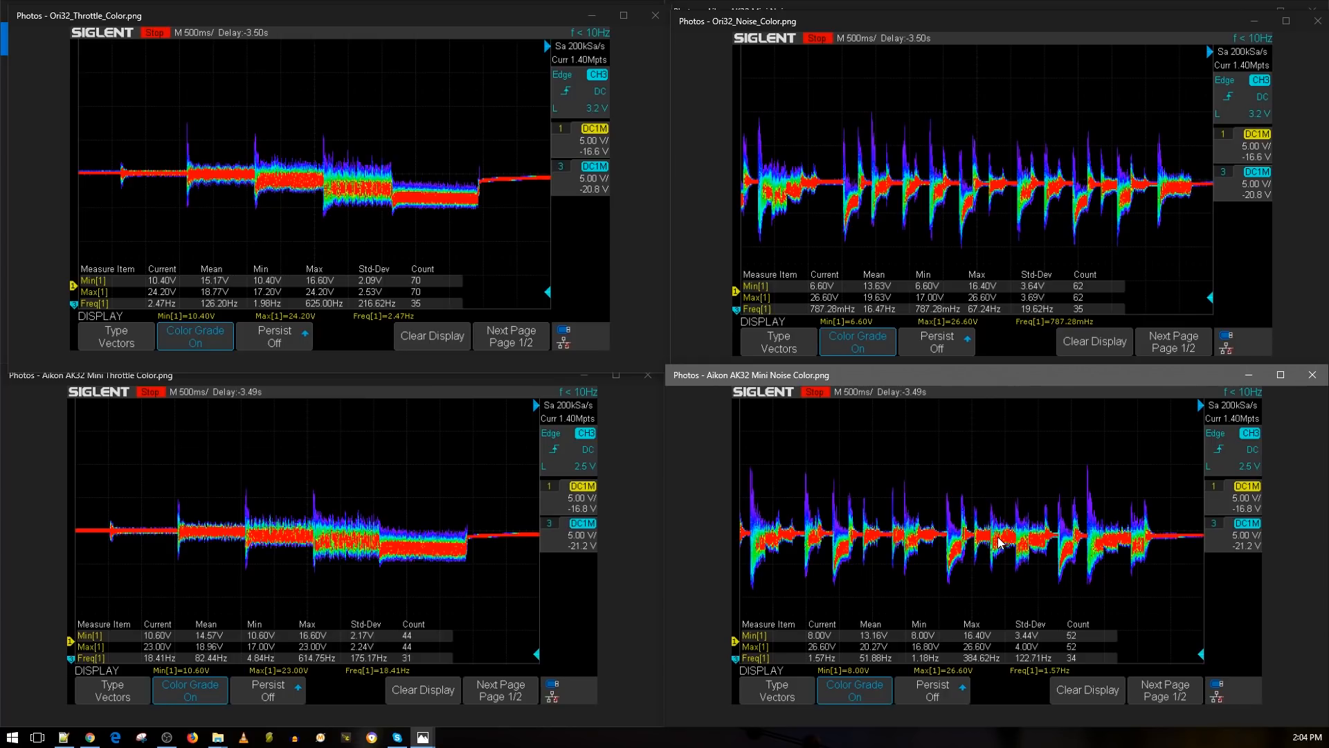
{"action": "mouse_move", "coordinate": [1041, 492]}
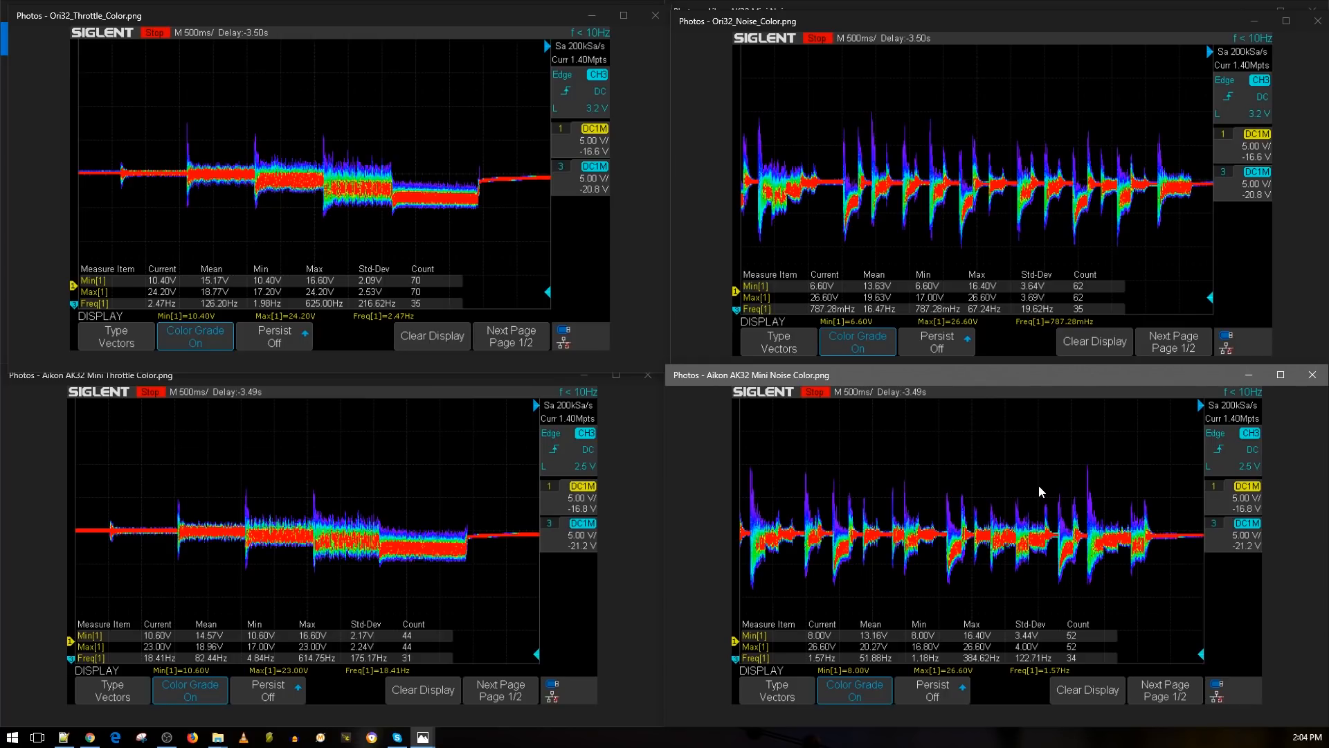
{"action": "mouse_move", "coordinate": [1057, 486]}
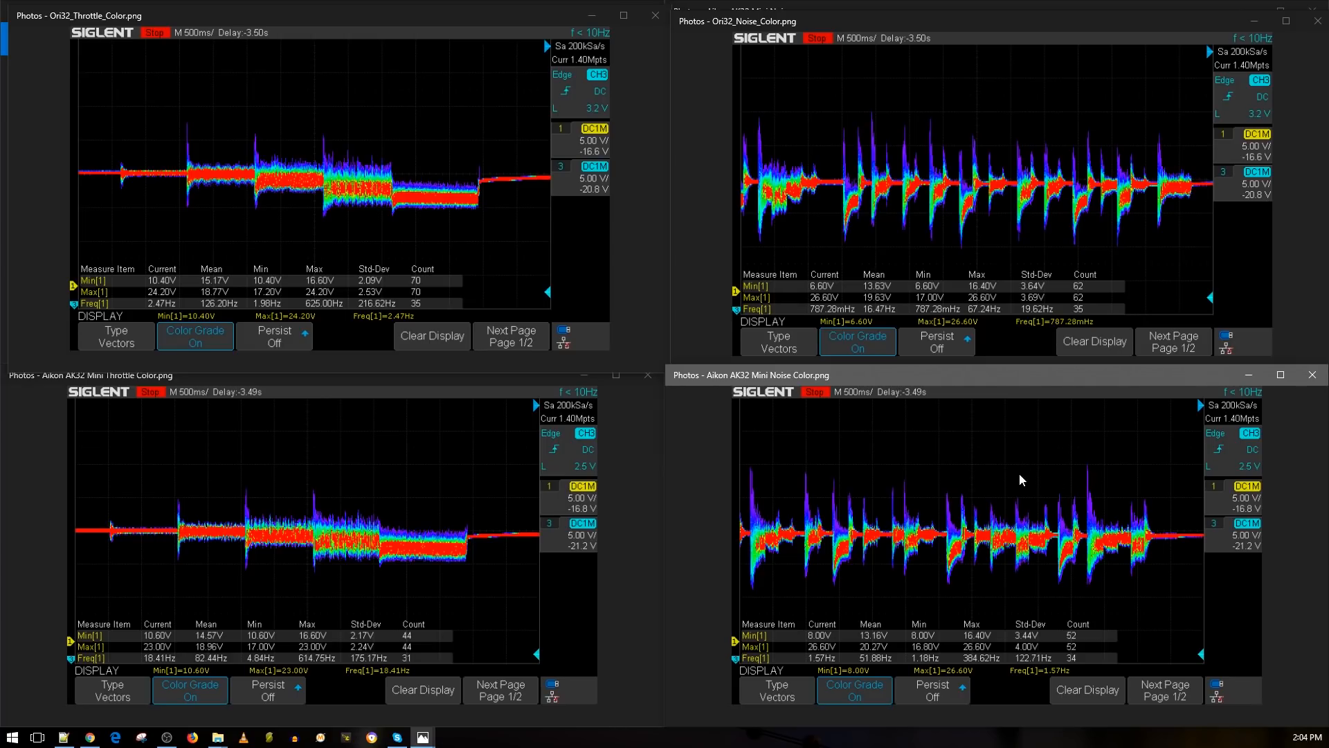
{"action": "mouse_move", "coordinate": [985, 211]}
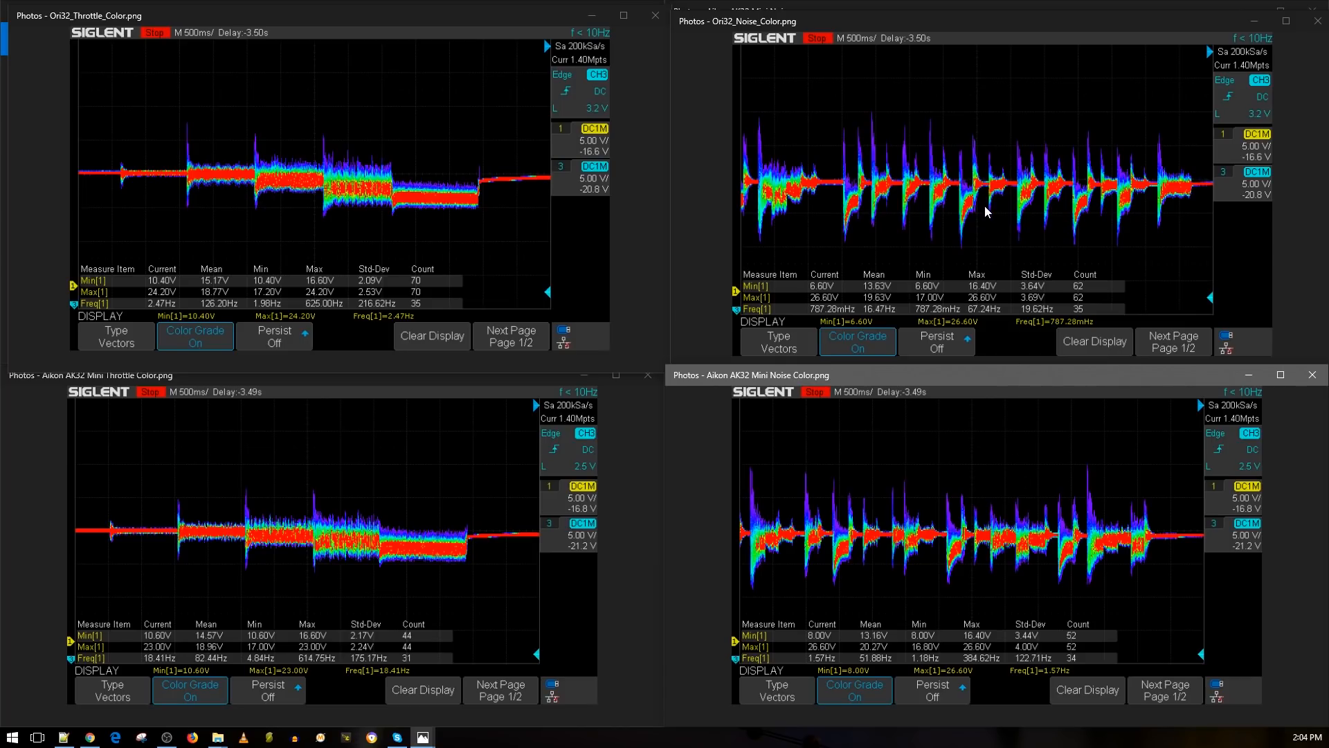
{"action": "mouse_move", "coordinate": [985, 243]}
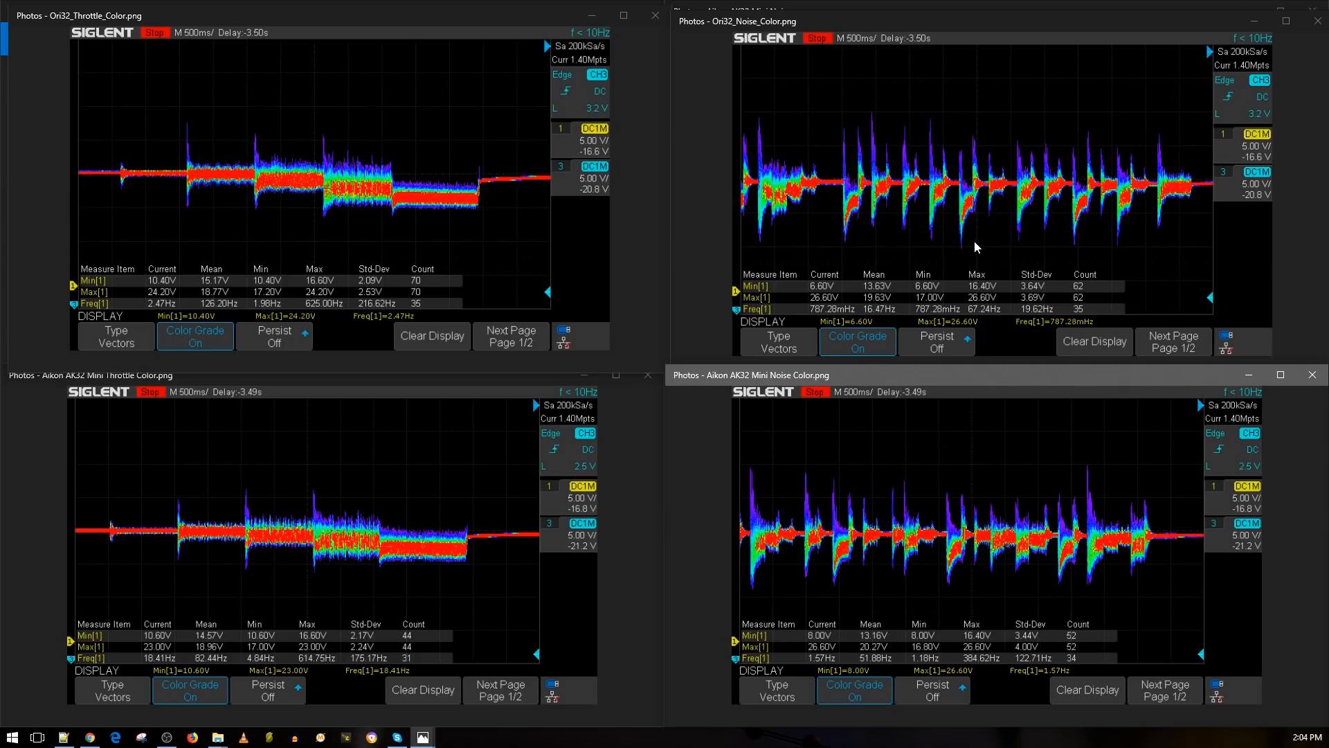
{"action": "mouse_move", "coordinate": [893, 201]}
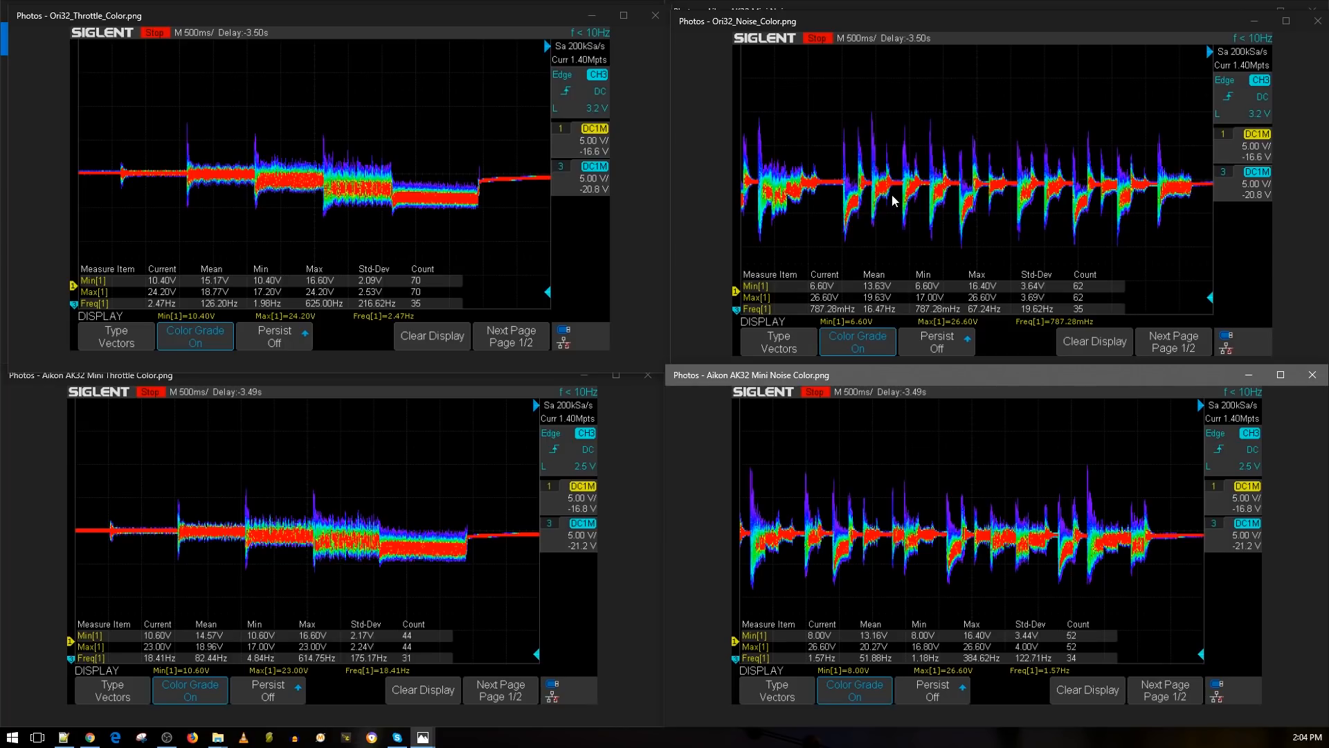
{"action": "mouse_move", "coordinate": [1237, 201]}
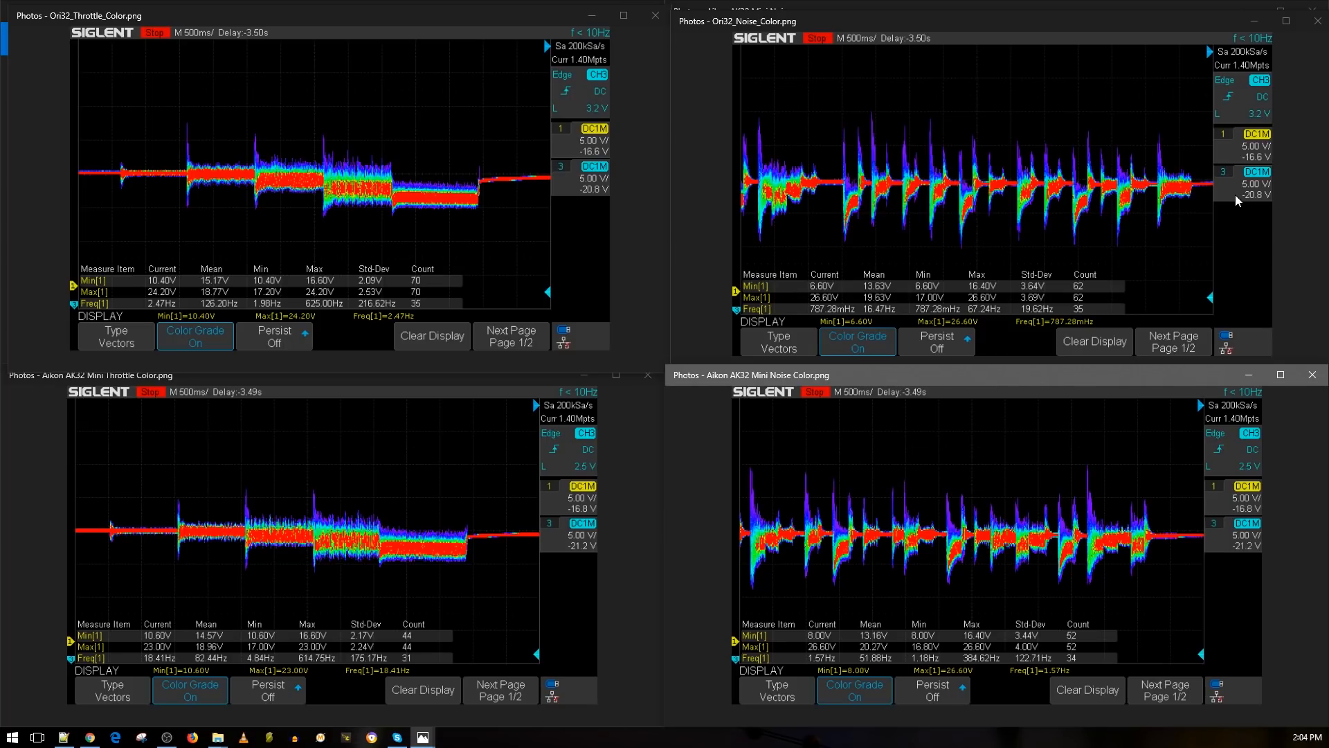
{"action": "mouse_move", "coordinate": [1186, 227]}
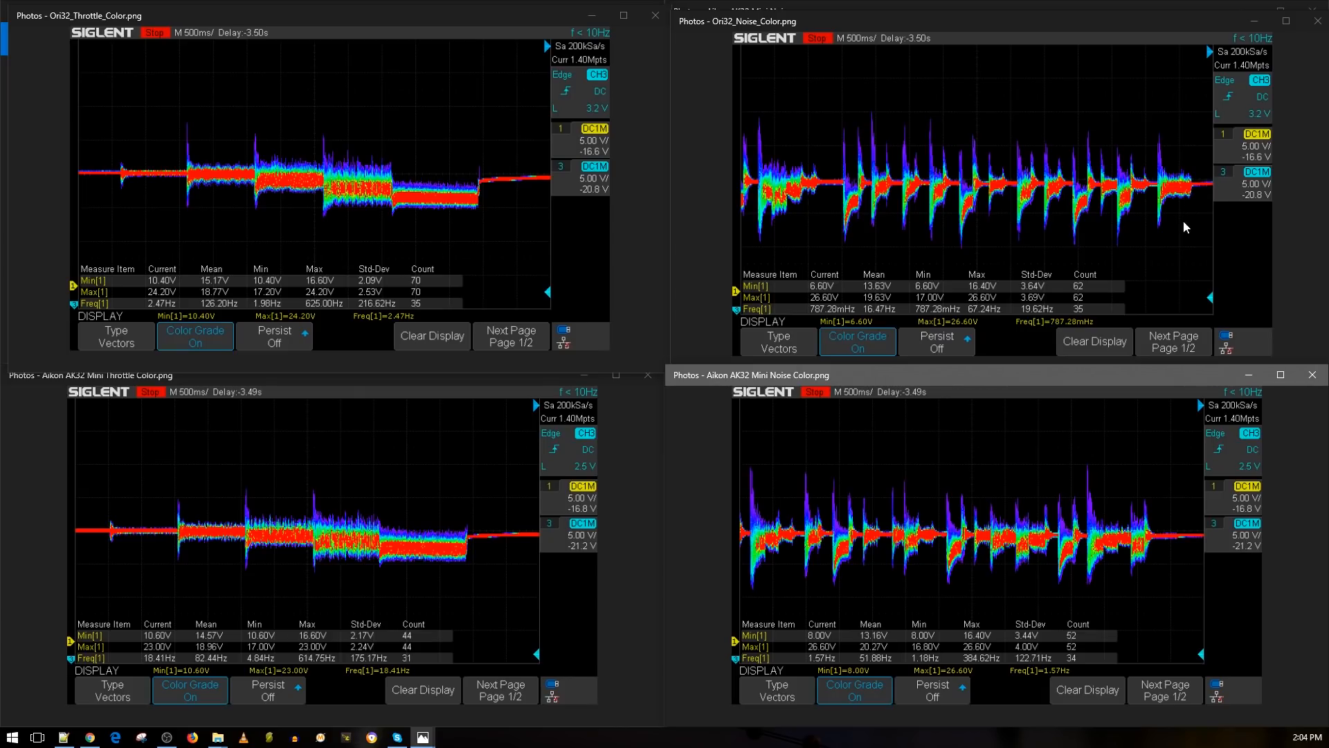
{"action": "mouse_move", "coordinate": [1034, 561]}
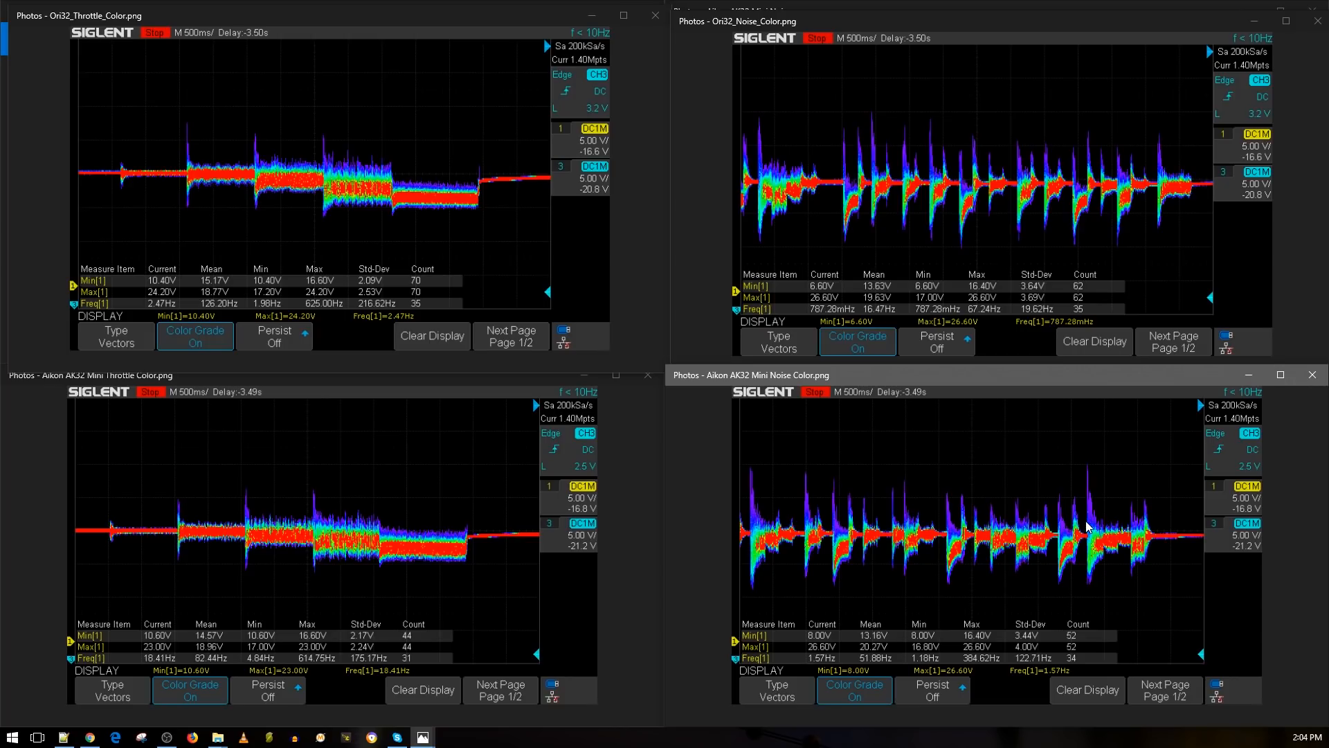
{"action": "mouse_move", "coordinate": [1014, 341]}
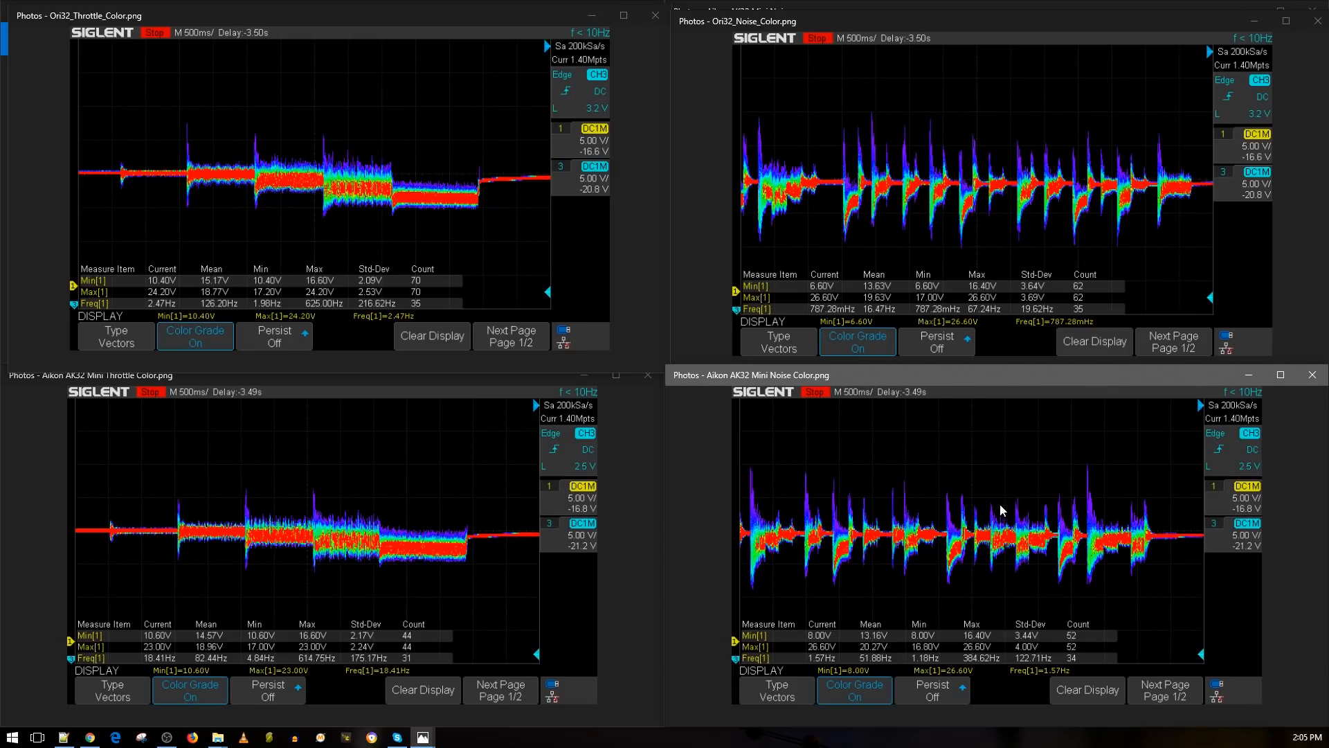
{"action": "mouse_move", "coordinate": [1129, 407]}
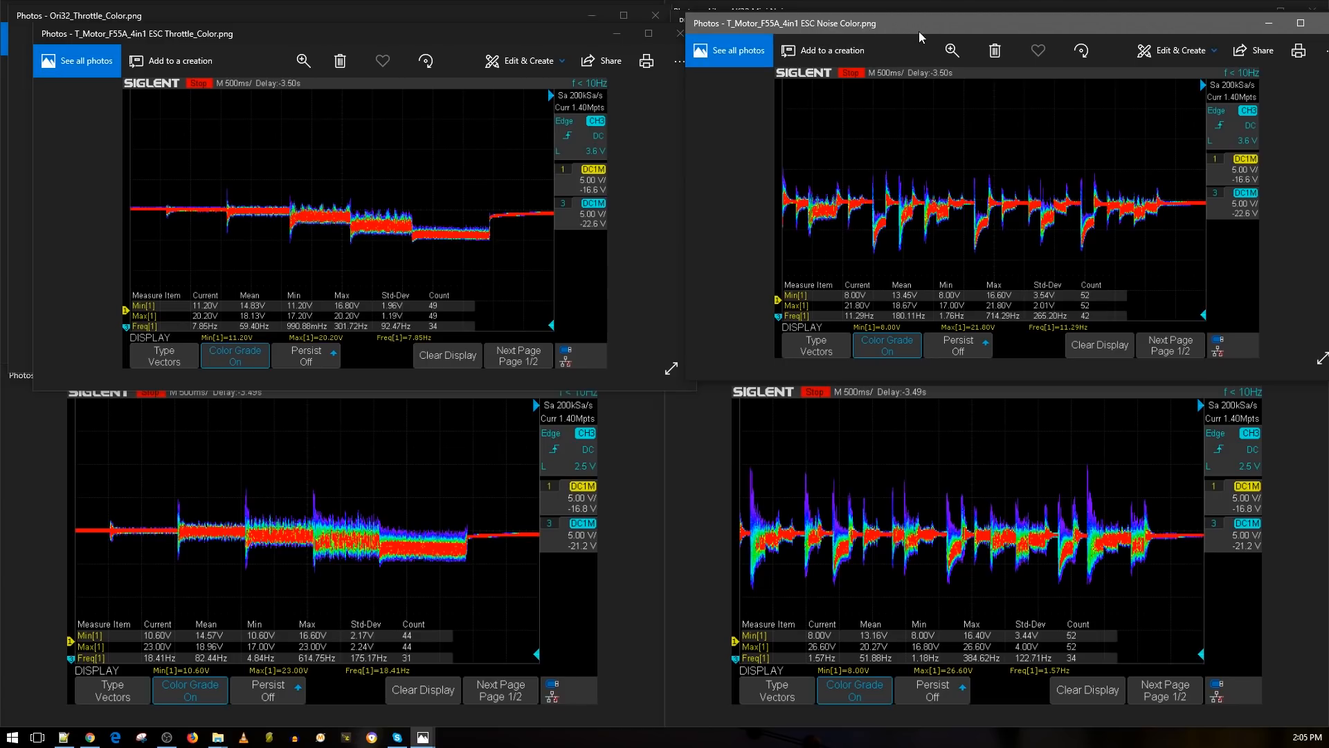
{"action": "mouse_move", "coordinate": [1067, 539]}
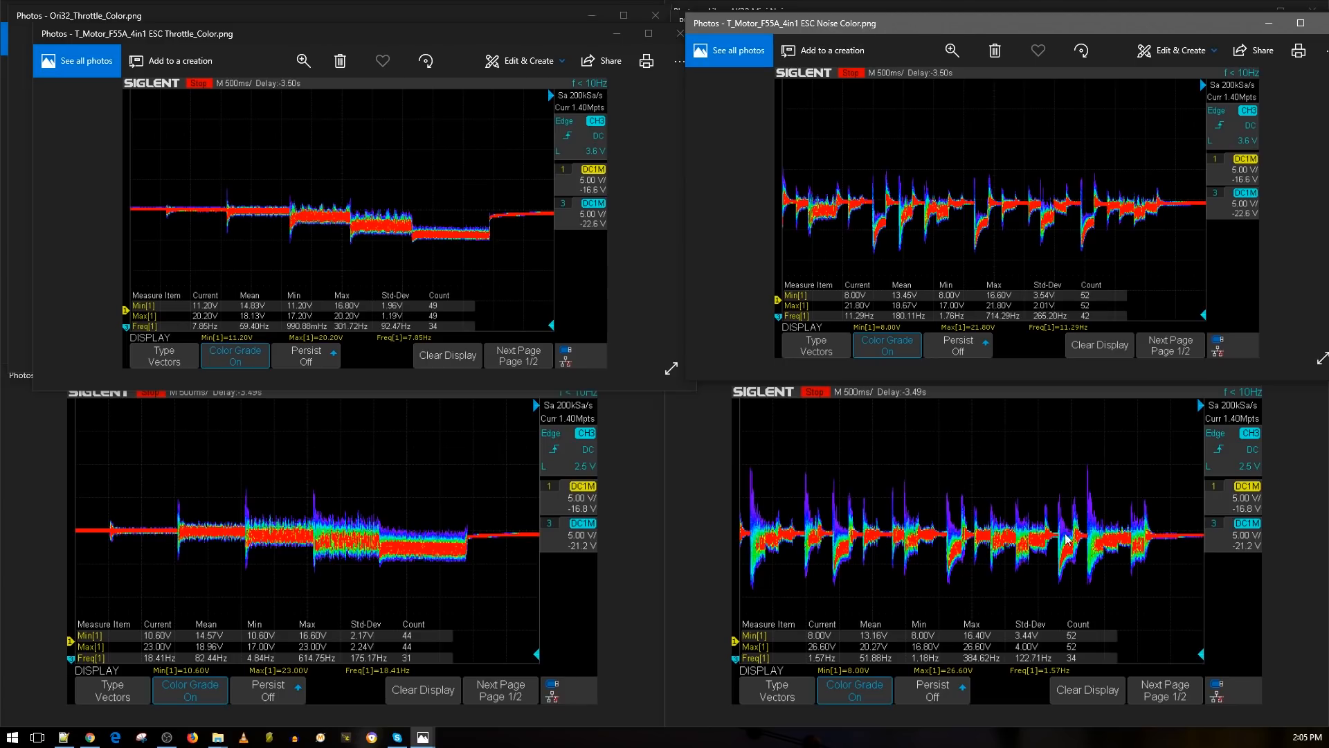
{"action": "mouse_move", "coordinate": [996, 547]}
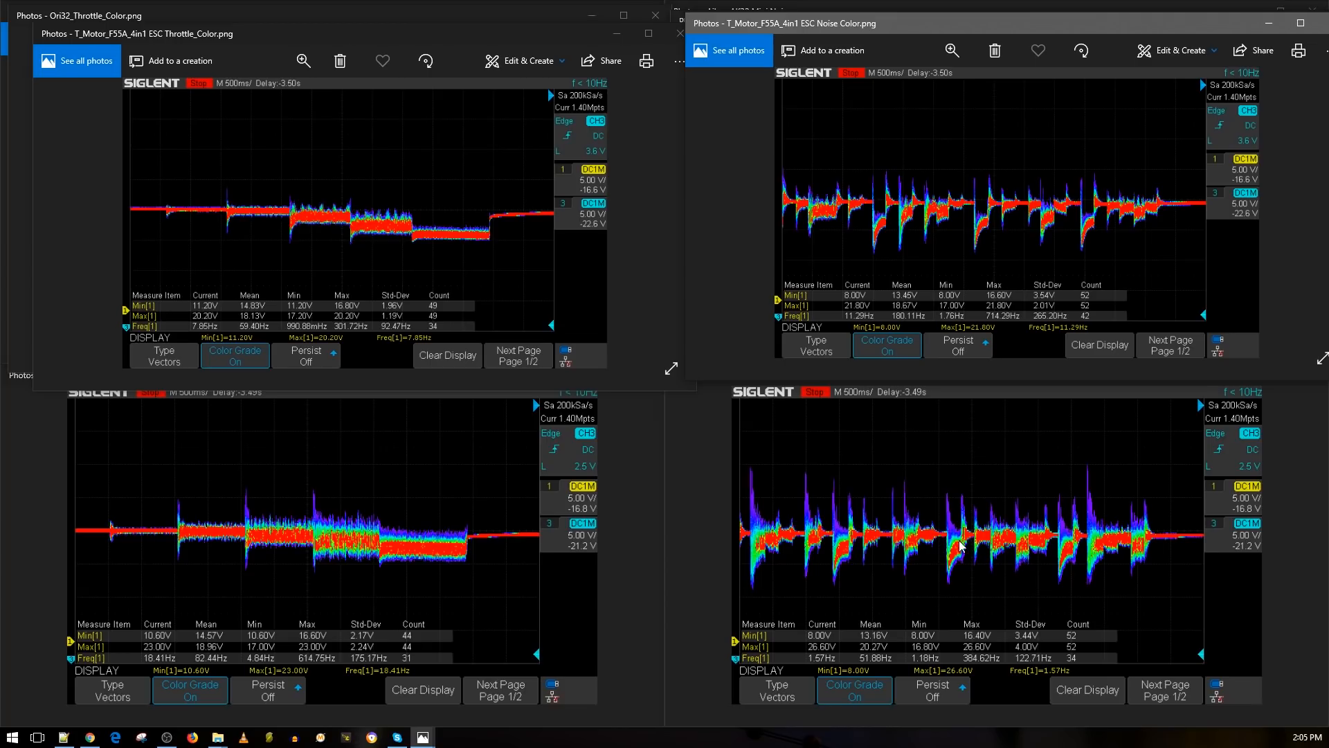
{"action": "mouse_move", "coordinate": [970, 208]}
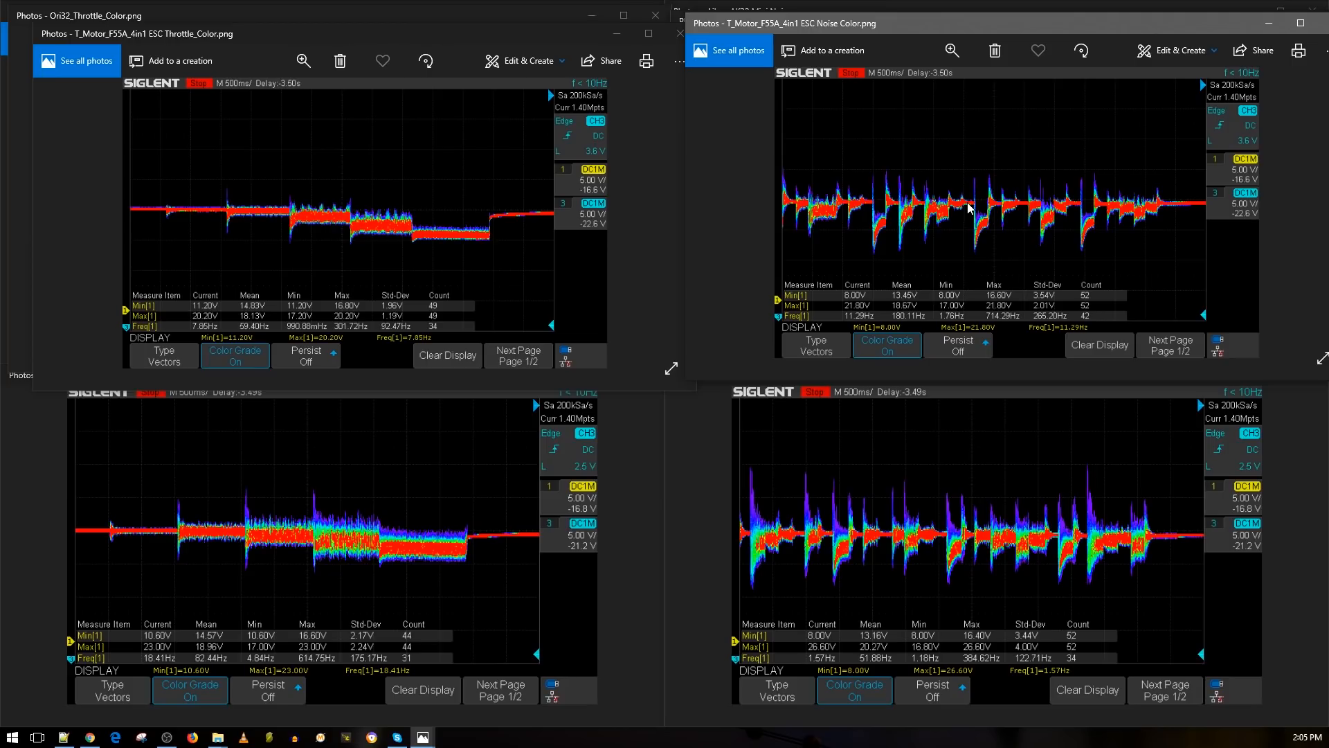
{"action": "mouse_move", "coordinate": [985, 251]}
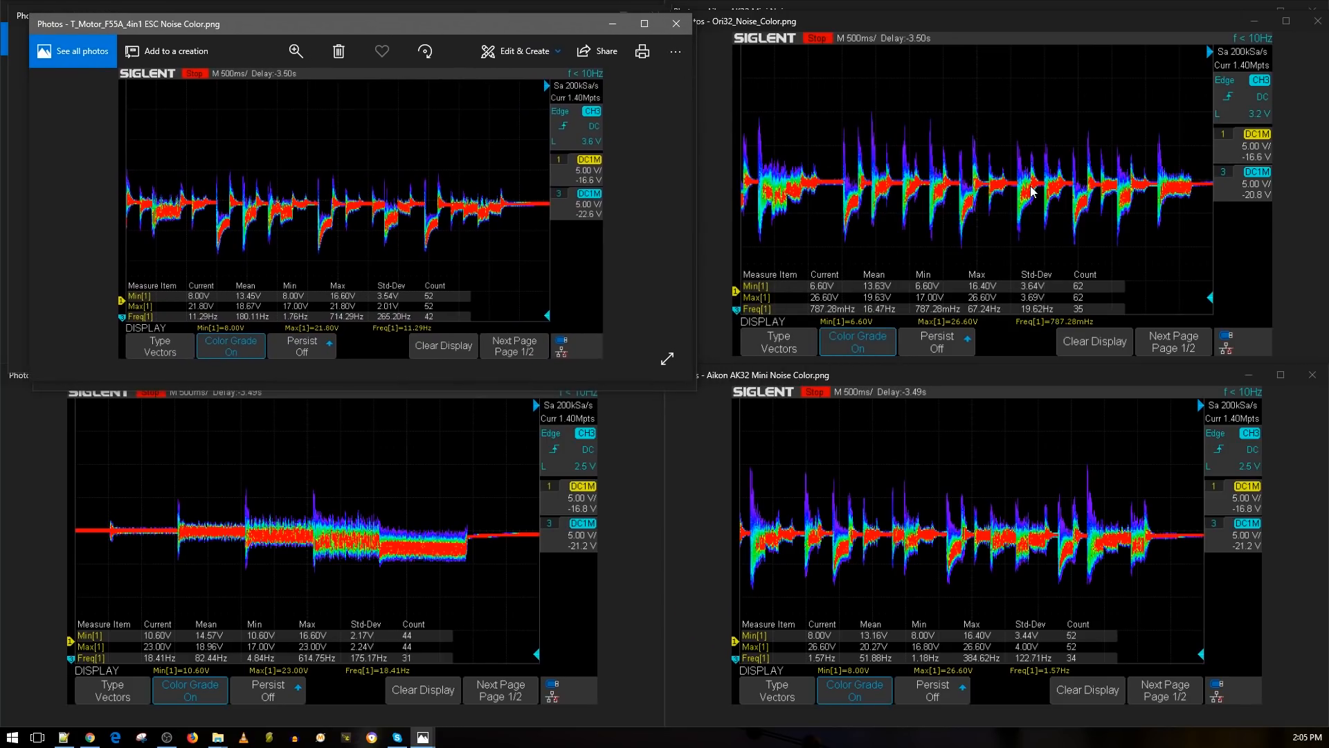
{"action": "mouse_move", "coordinate": [629, 202]}
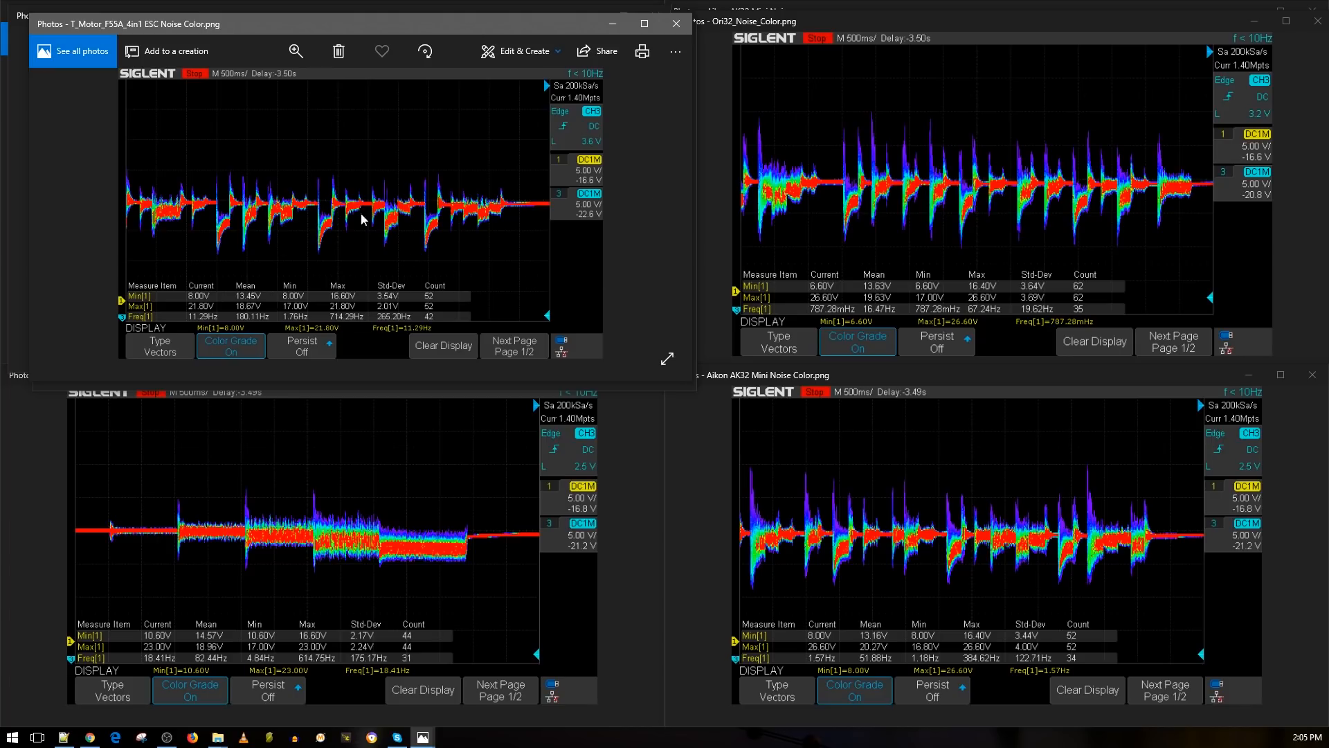
{"action": "mouse_move", "coordinate": [817, 502]}
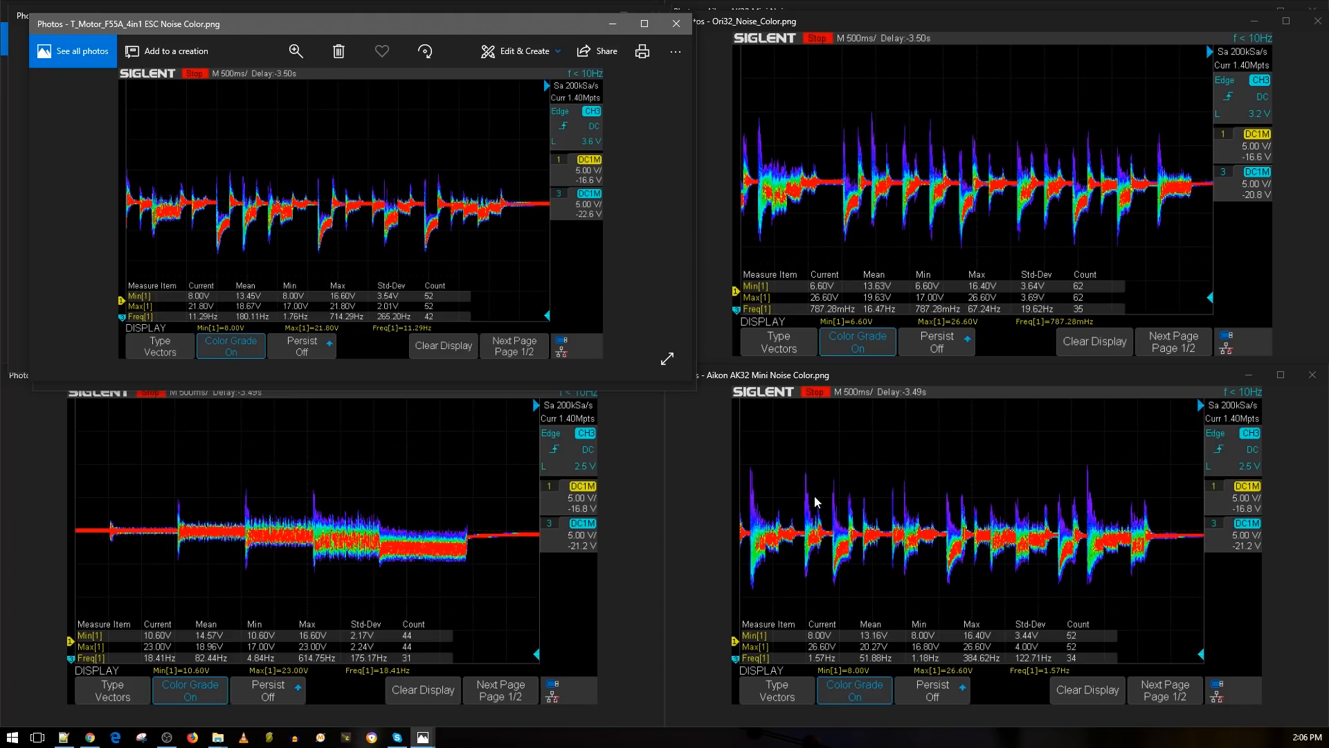
{"action": "mouse_move", "coordinate": [1029, 222]}
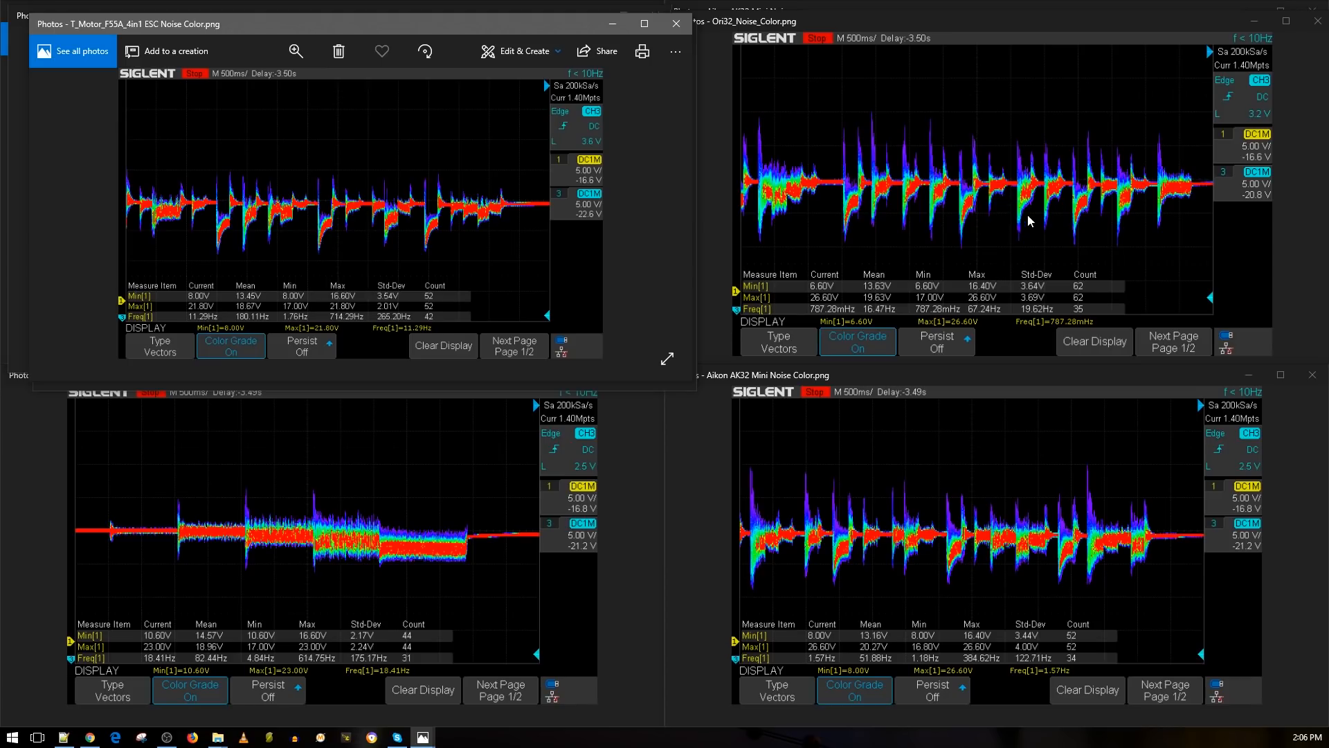
{"action": "mouse_move", "coordinate": [1070, 221]}
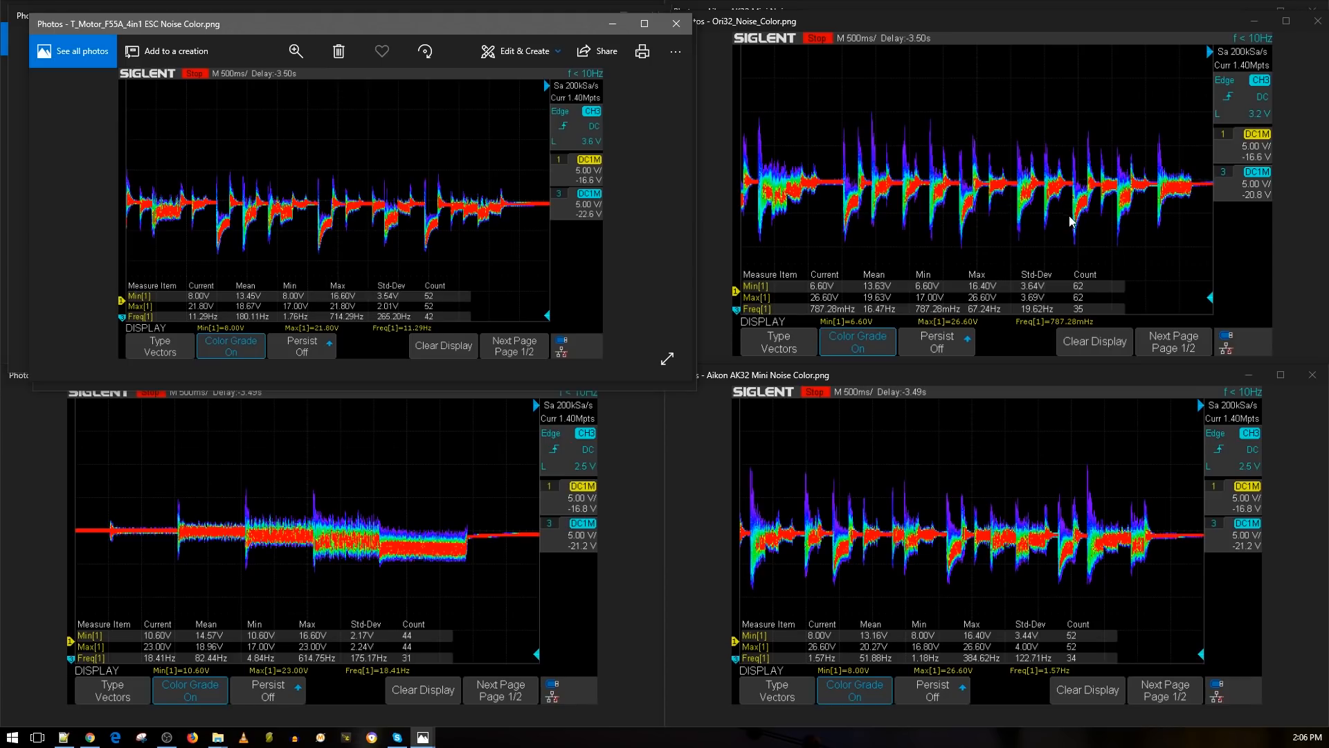
{"action": "mouse_move", "coordinate": [471, 100]}
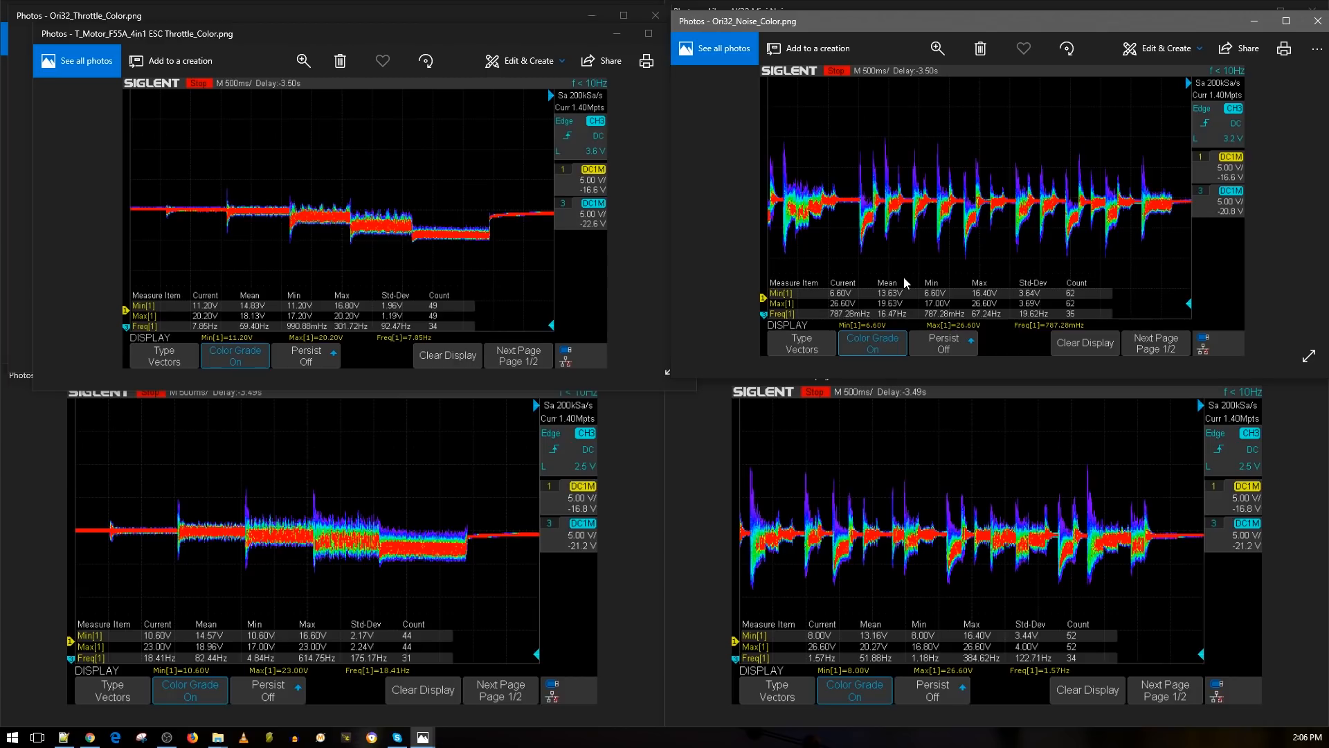
{"action": "mouse_move", "coordinate": [1033, 413]}
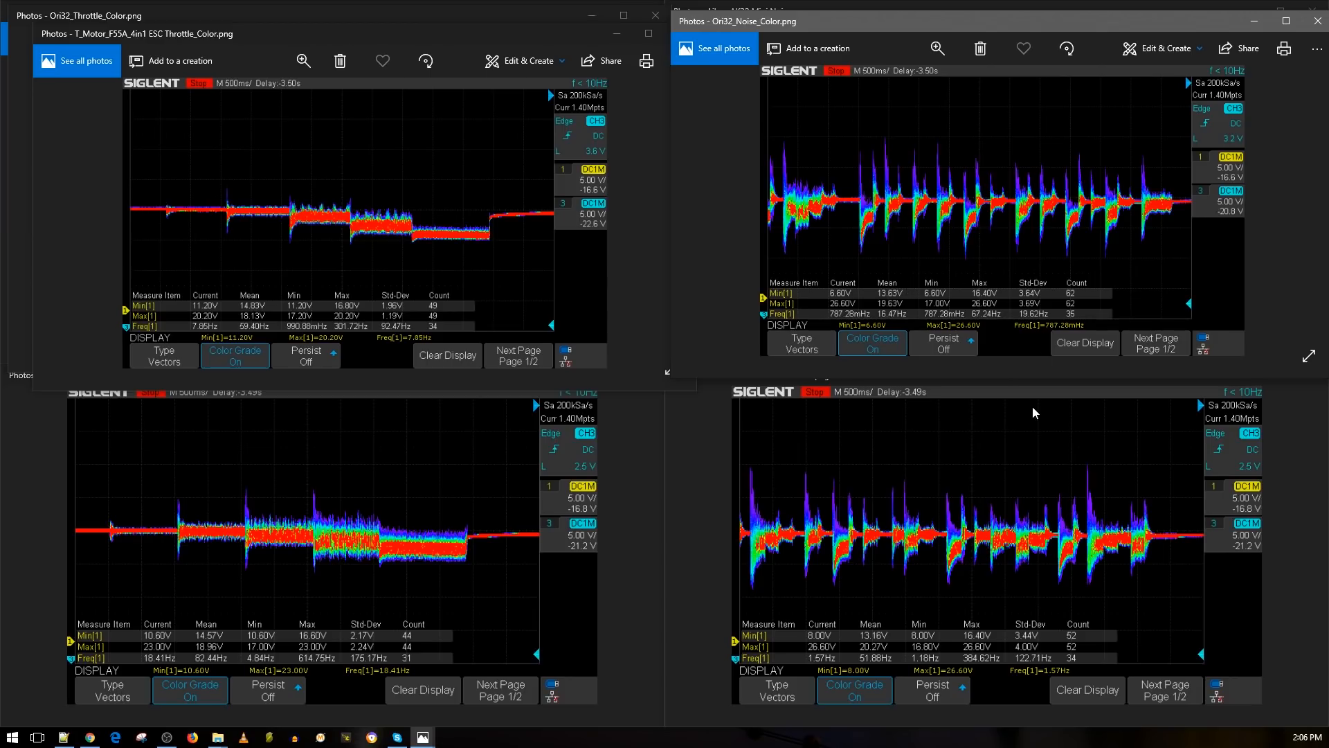
{"action": "mouse_move", "coordinate": [918, 256]}
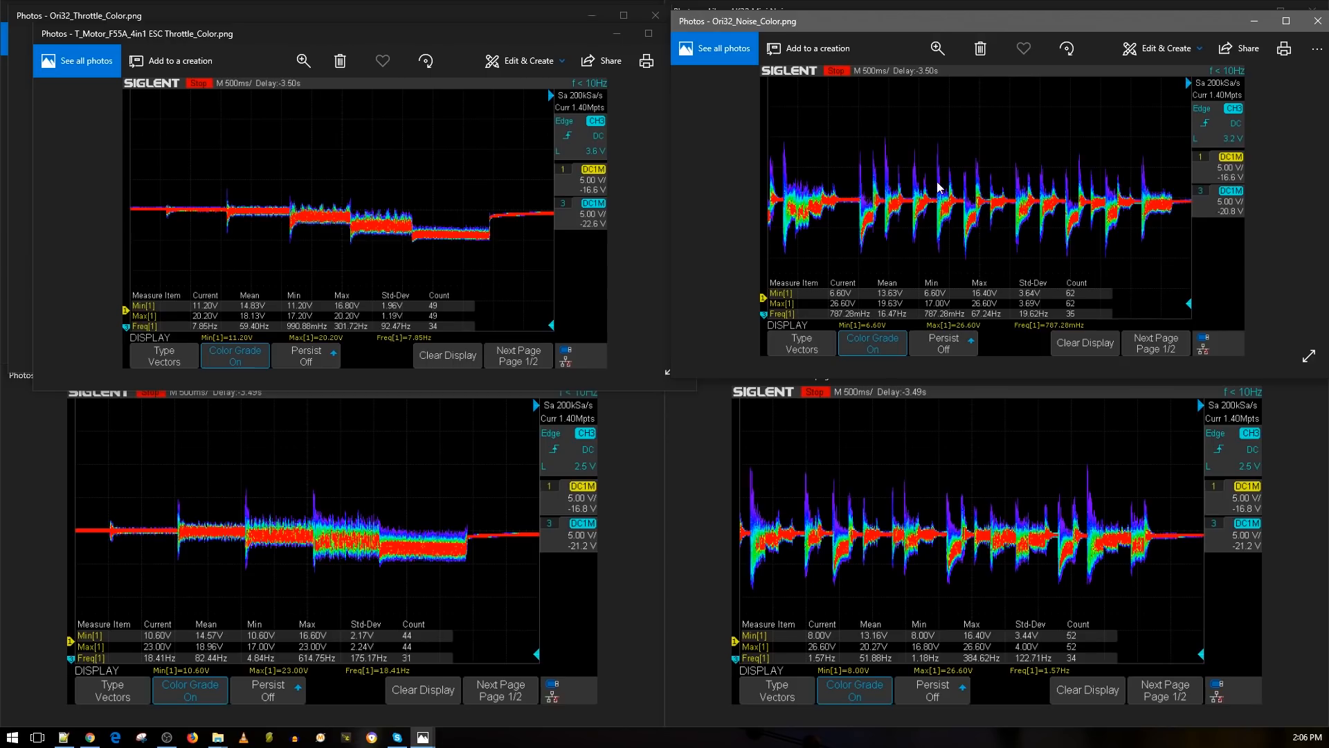
{"action": "mouse_move", "coordinate": [981, 240]}
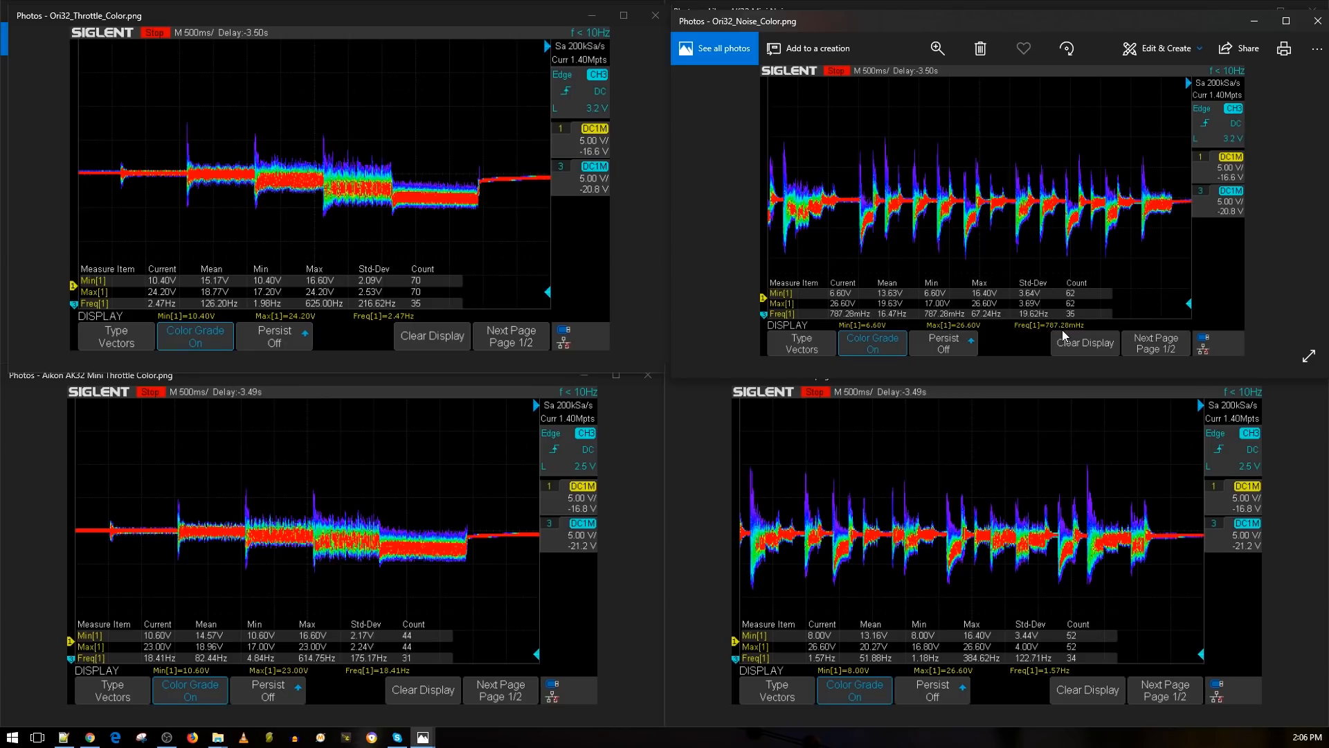
{"action": "mouse_move", "coordinate": [1012, 508]}
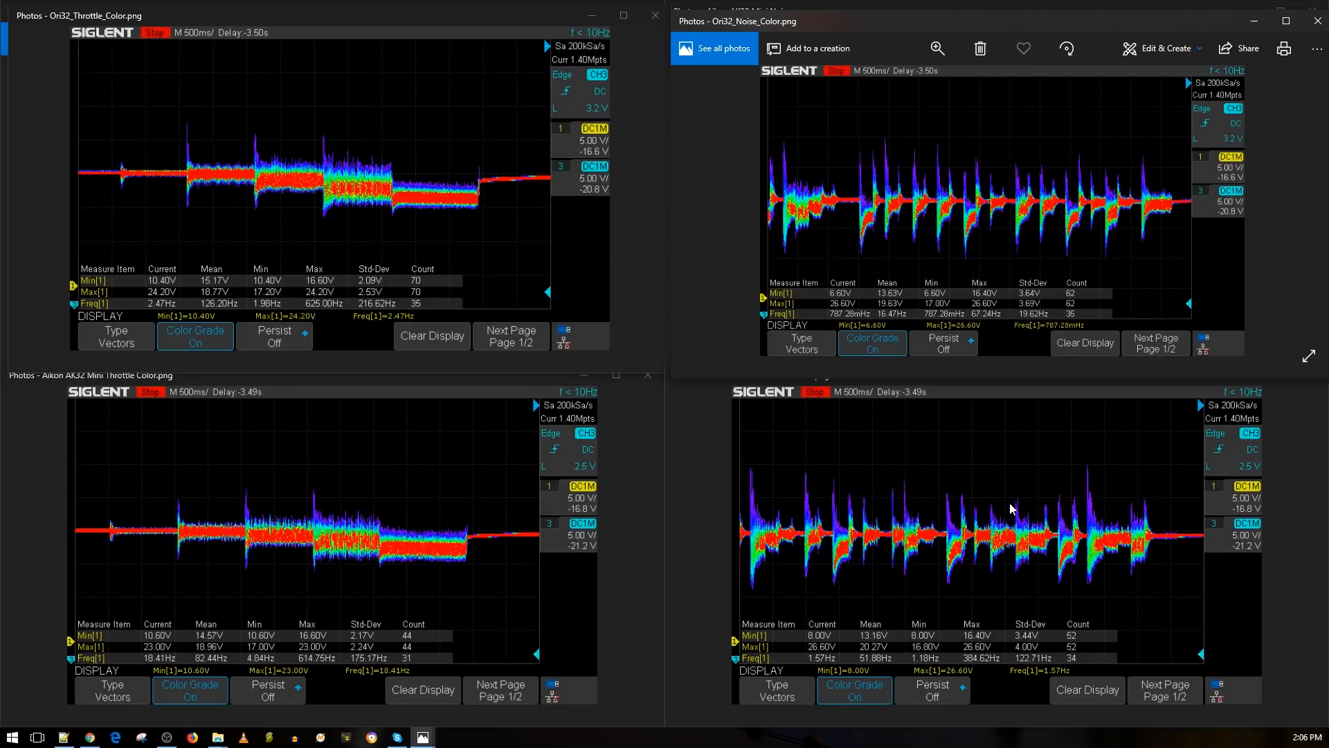
{"action": "mouse_move", "coordinate": [986, 447]}
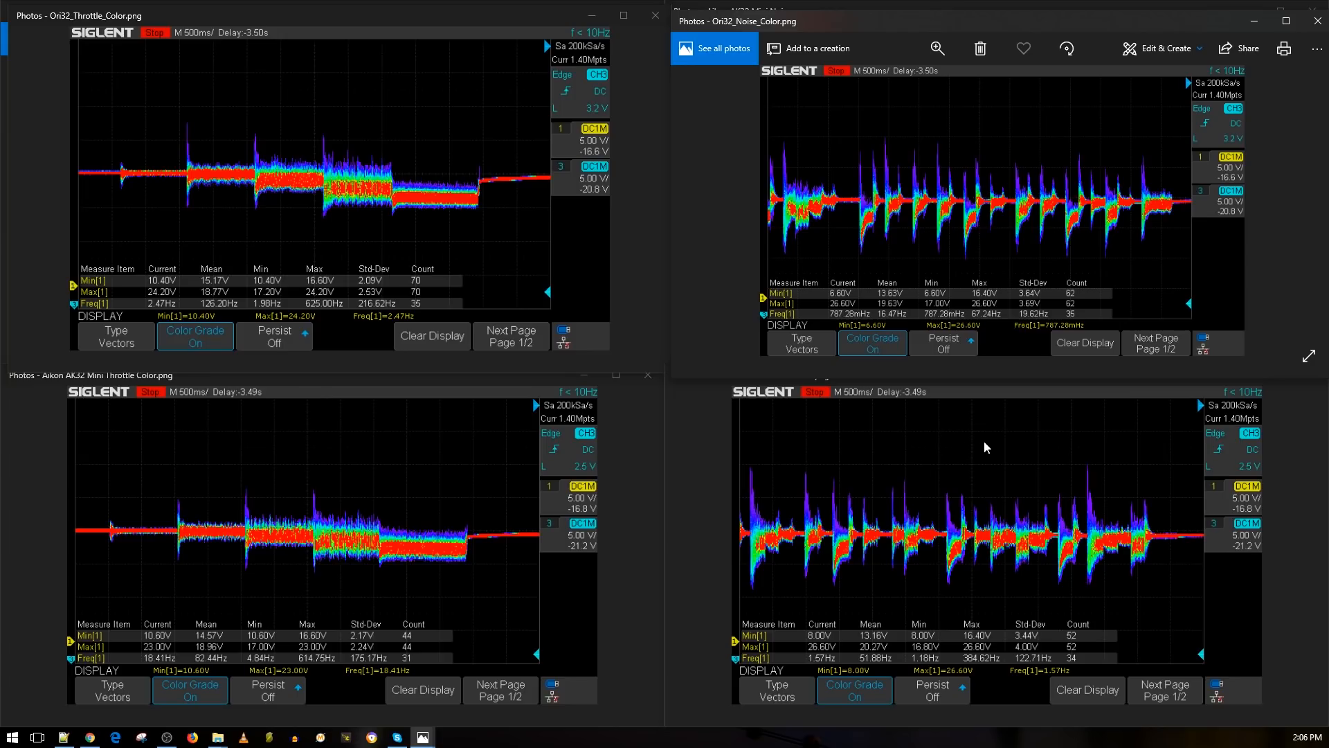
{"action": "mouse_move", "coordinate": [1022, 448]}
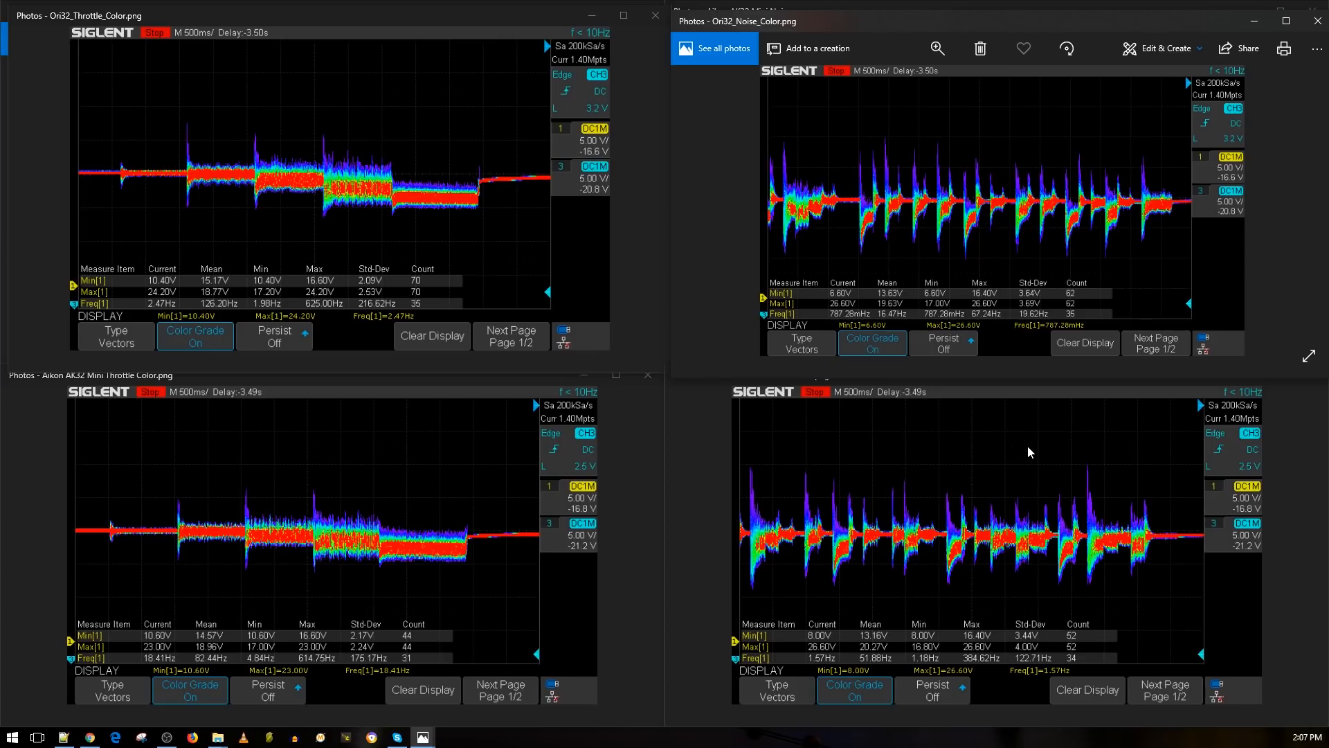
{"action": "mouse_move", "coordinate": [1049, 453]}
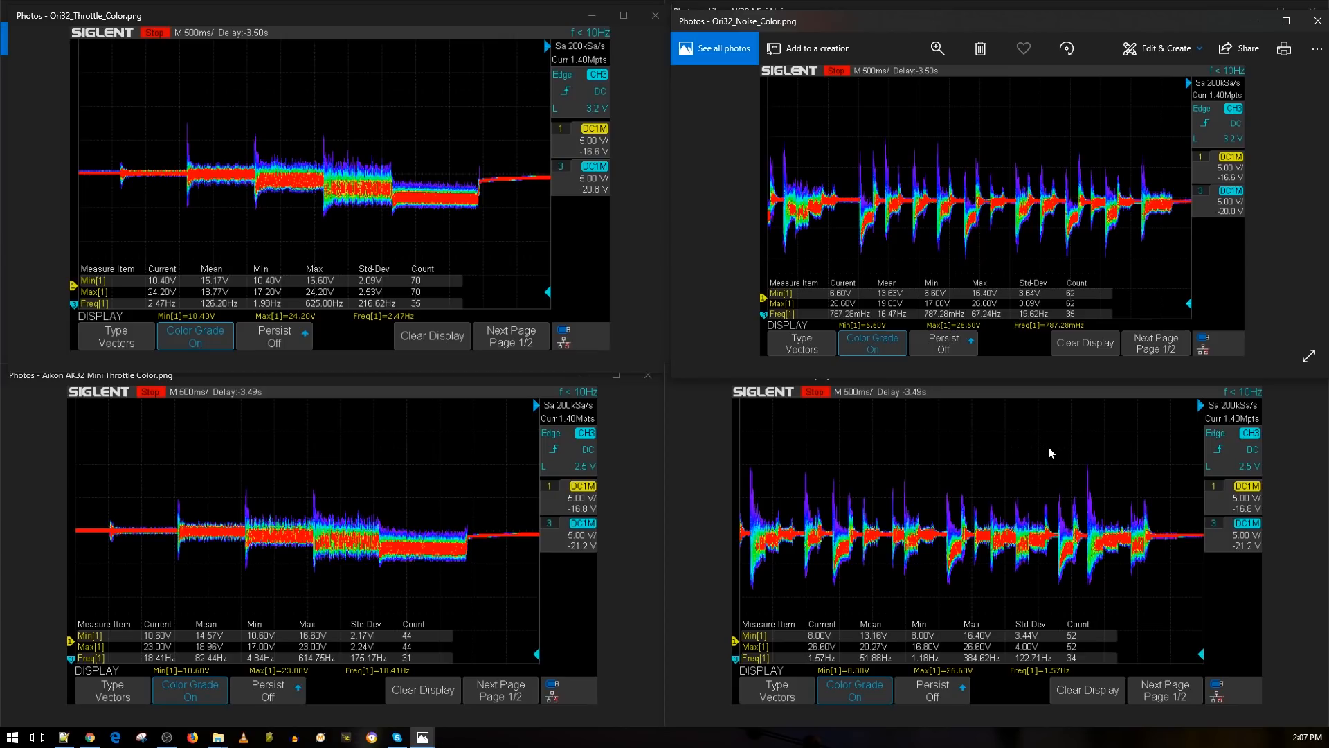